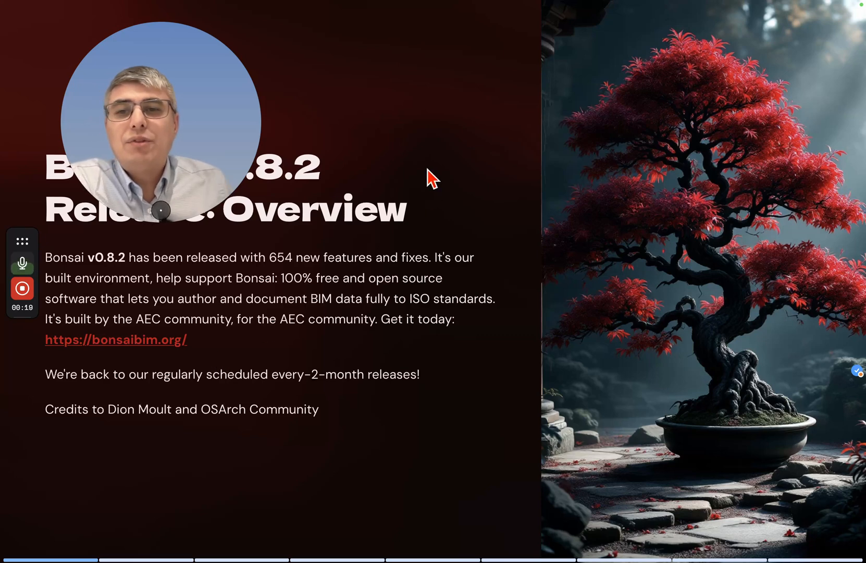
mouse_move(186, 452)
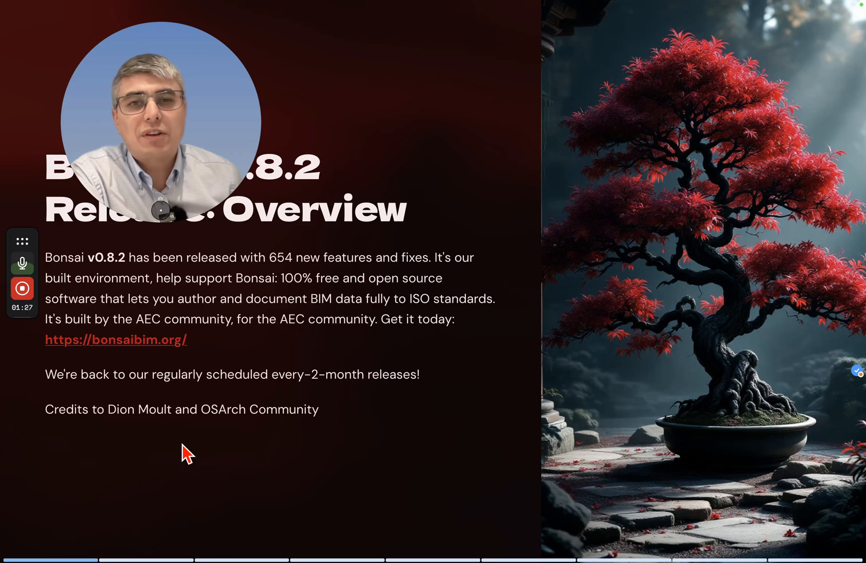
mouse_move(389, 447)
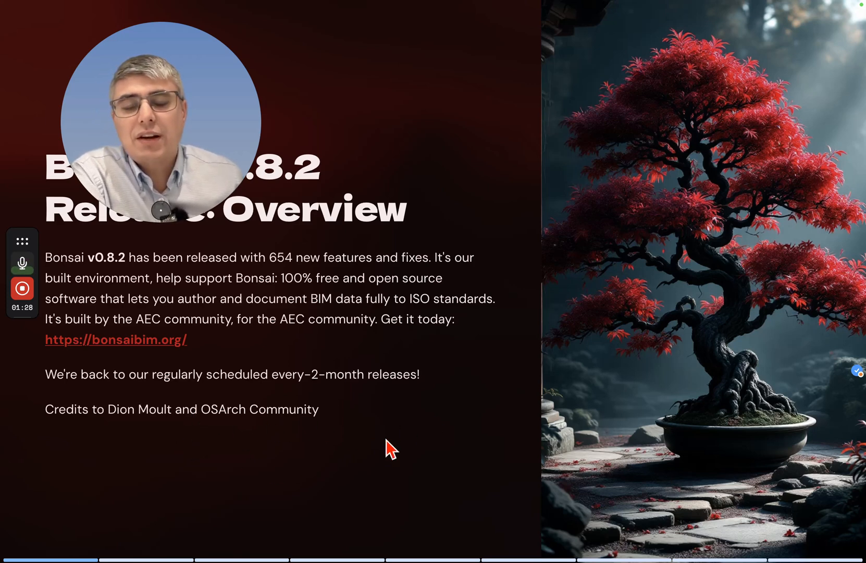
mouse_move(376, 496)
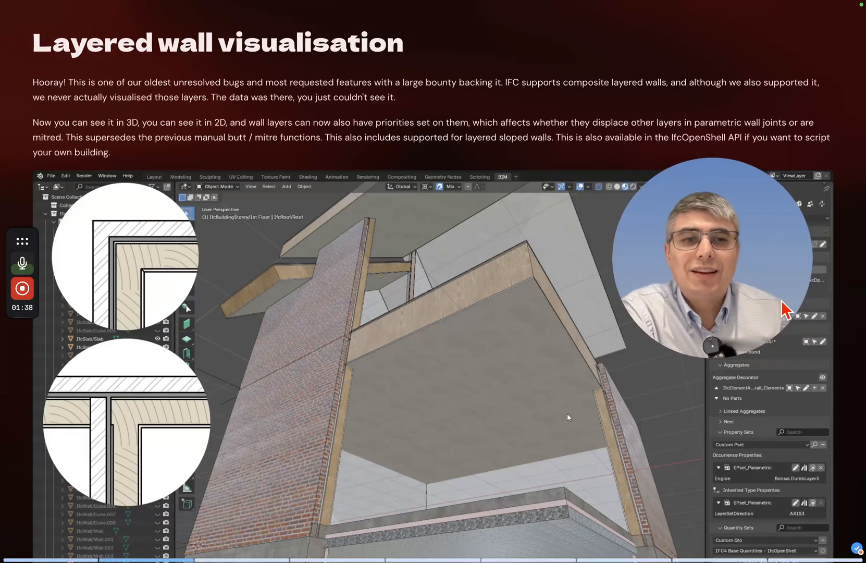
mouse_move(810, 275)
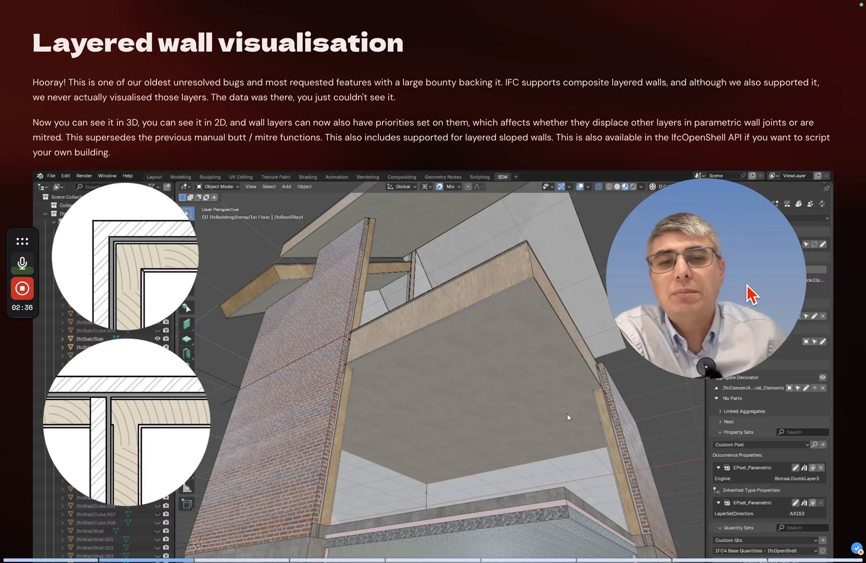
mouse_move(345, 323)
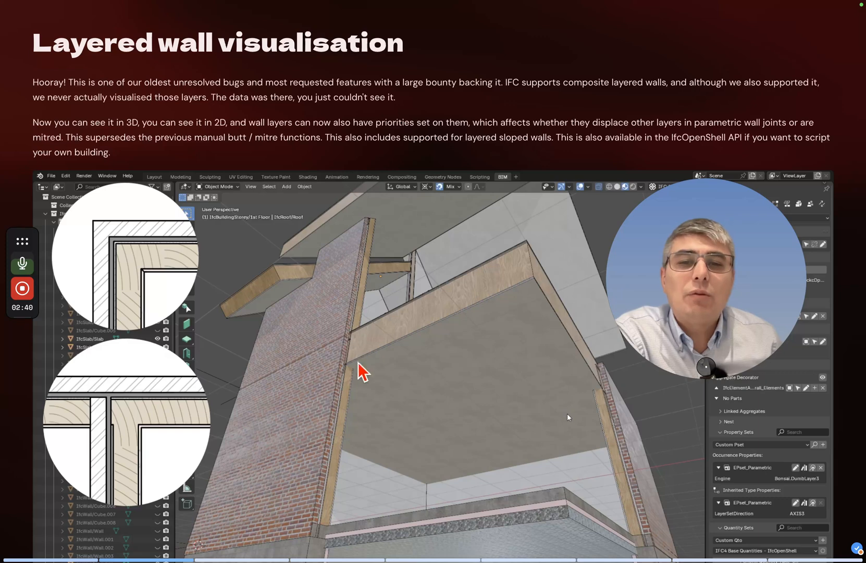
mouse_move(391, 353)
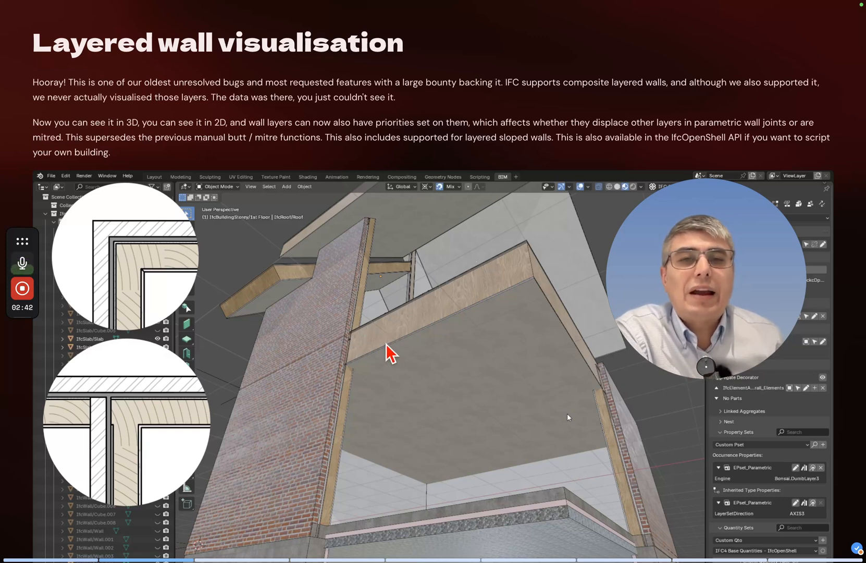
mouse_move(337, 387)
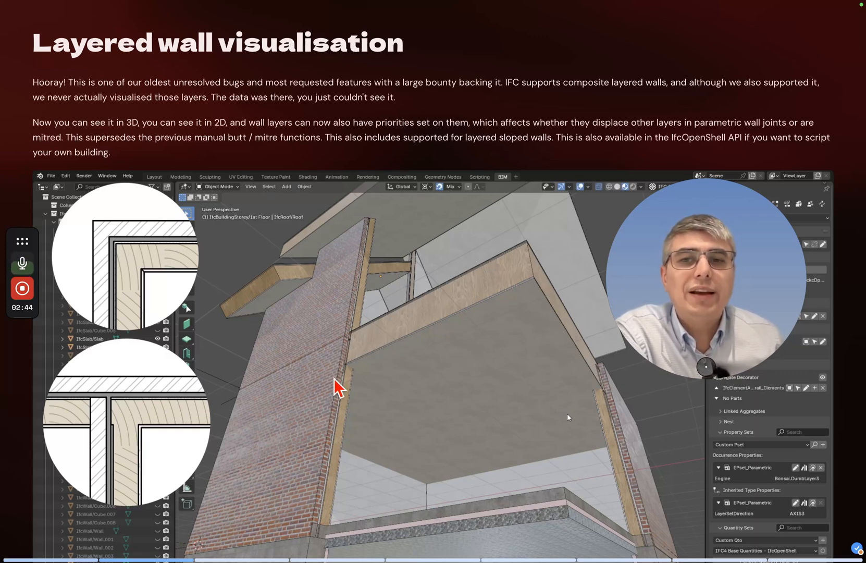
mouse_move(309, 345)
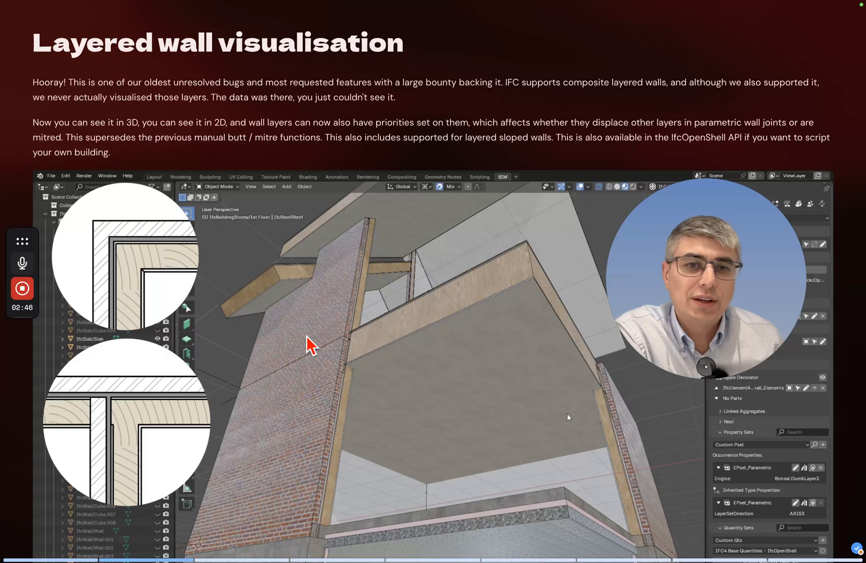
mouse_move(393, 293)
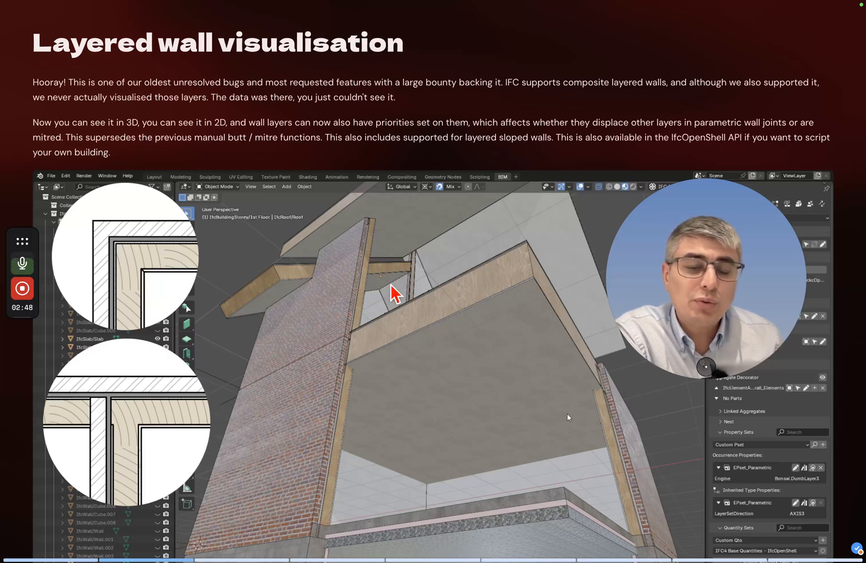
mouse_move(378, 276)
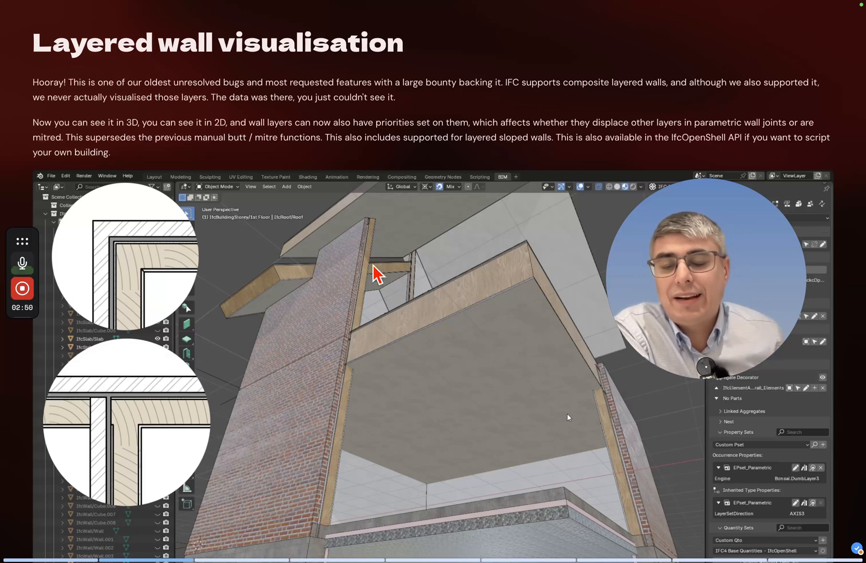
mouse_move(274, 196)
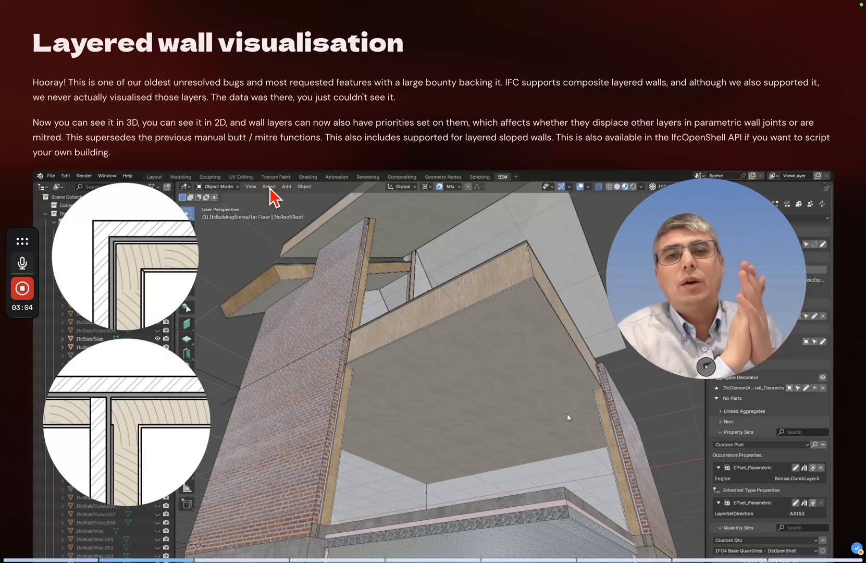
mouse_move(246, 204)
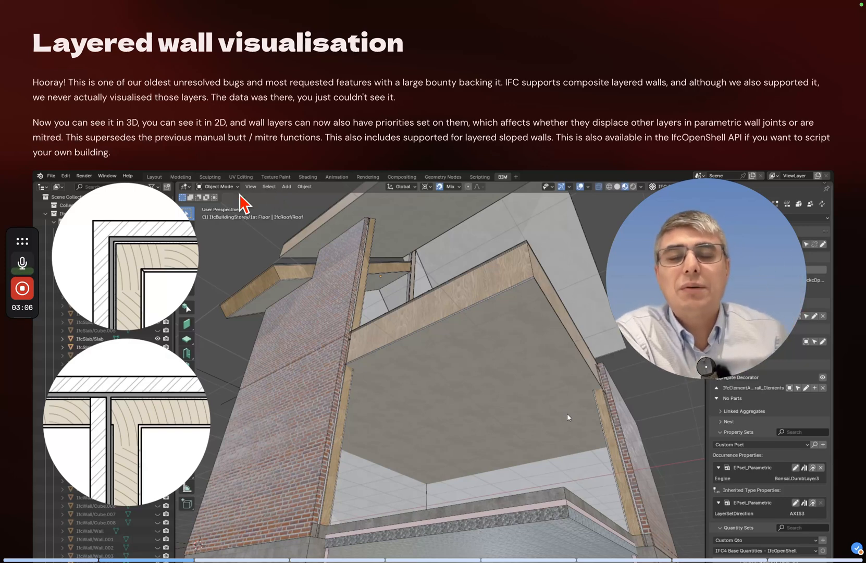
mouse_move(329, 265)
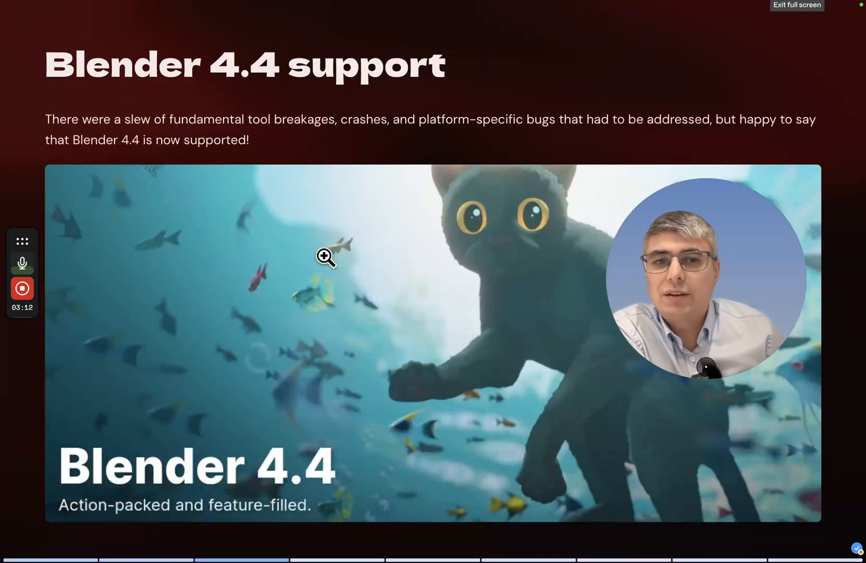
mouse_move(395, 234)
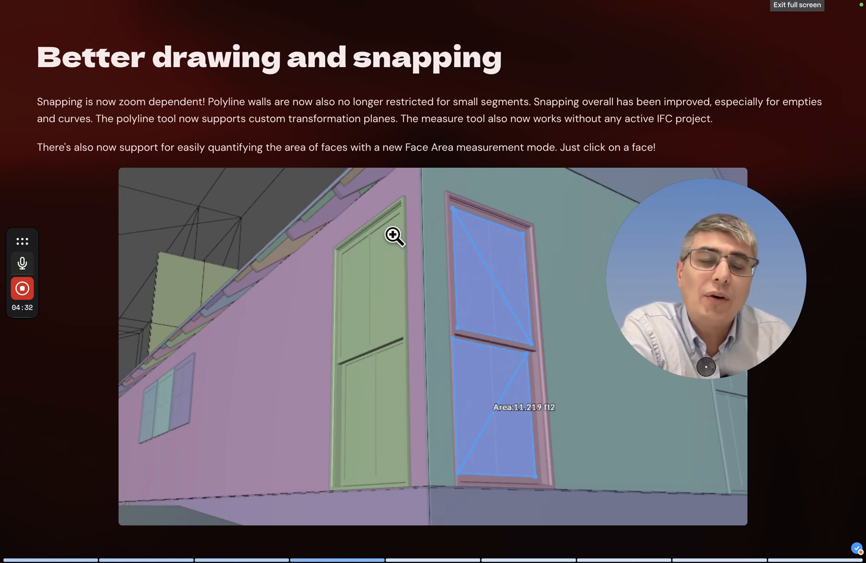
mouse_move(500, 409)
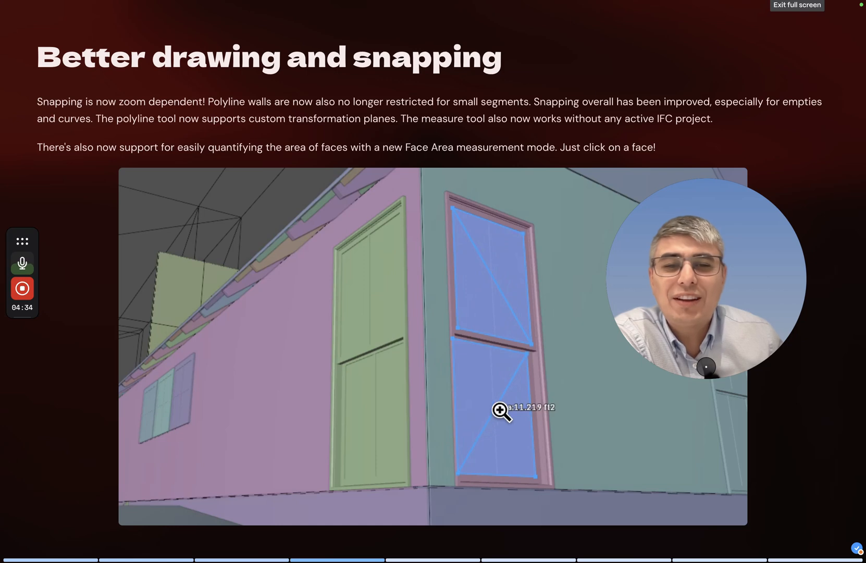
mouse_move(238, 229)
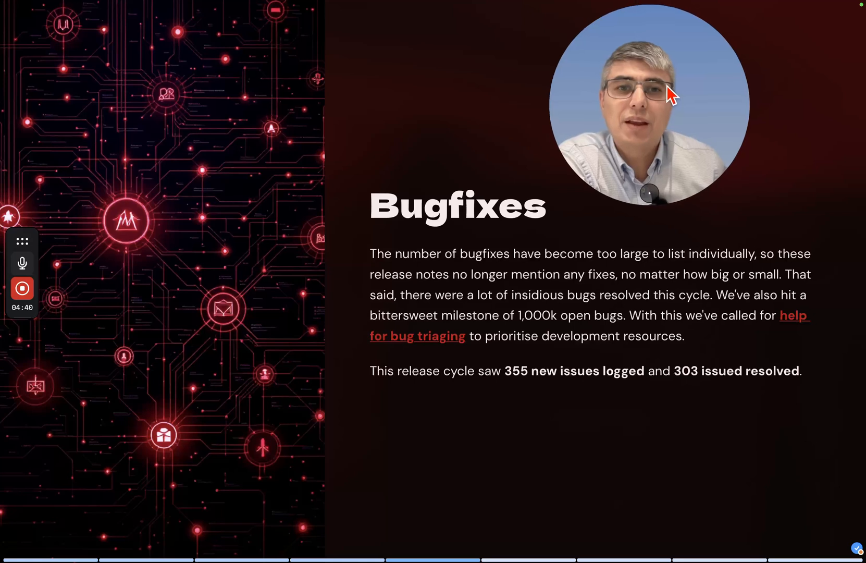
mouse_move(735, 122)
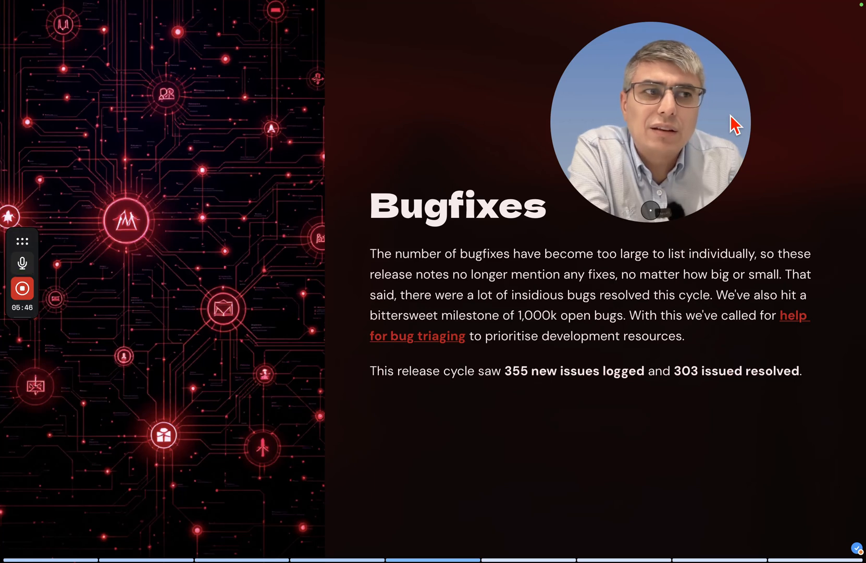
mouse_move(559, 286)
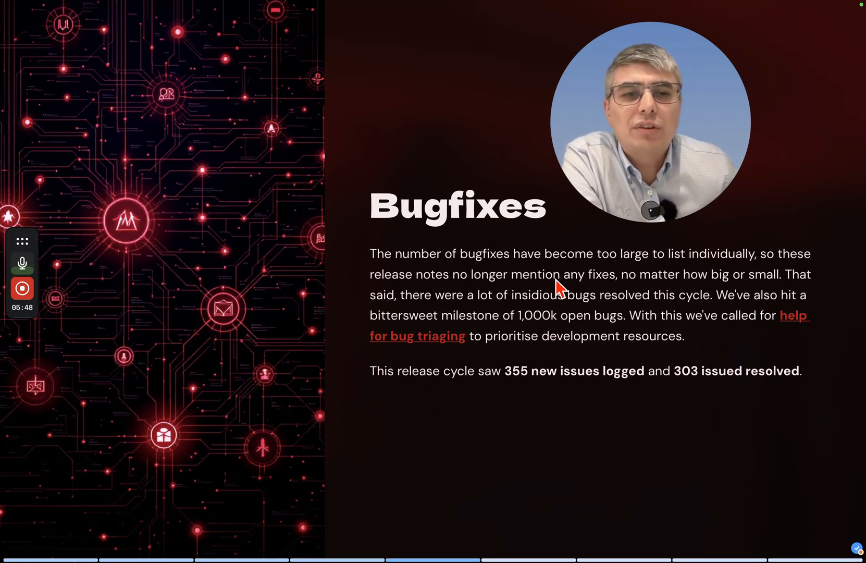
mouse_move(490, 107)
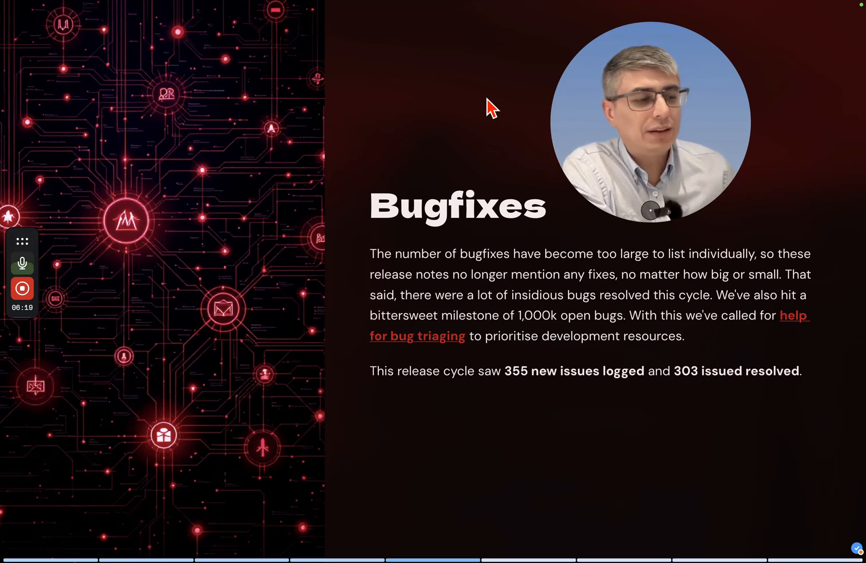
mouse_move(160, 105)
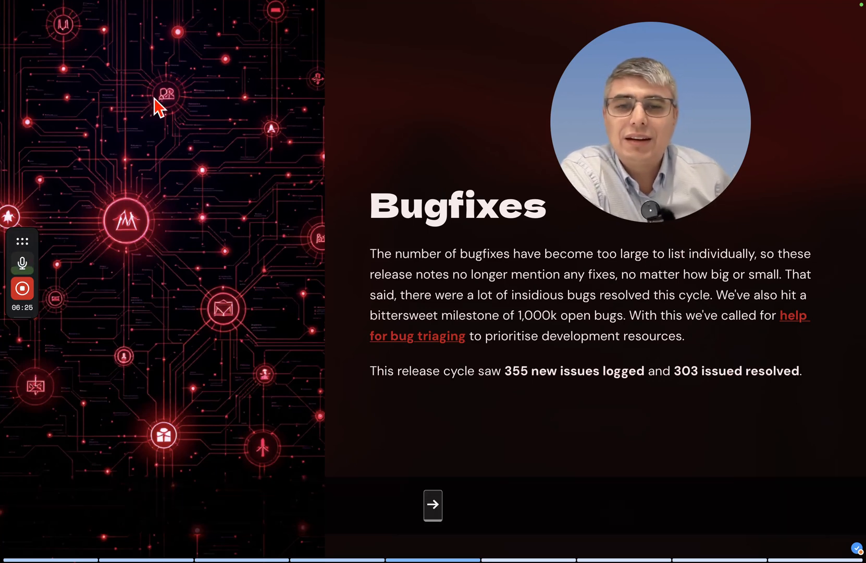
mouse_move(137, 77)
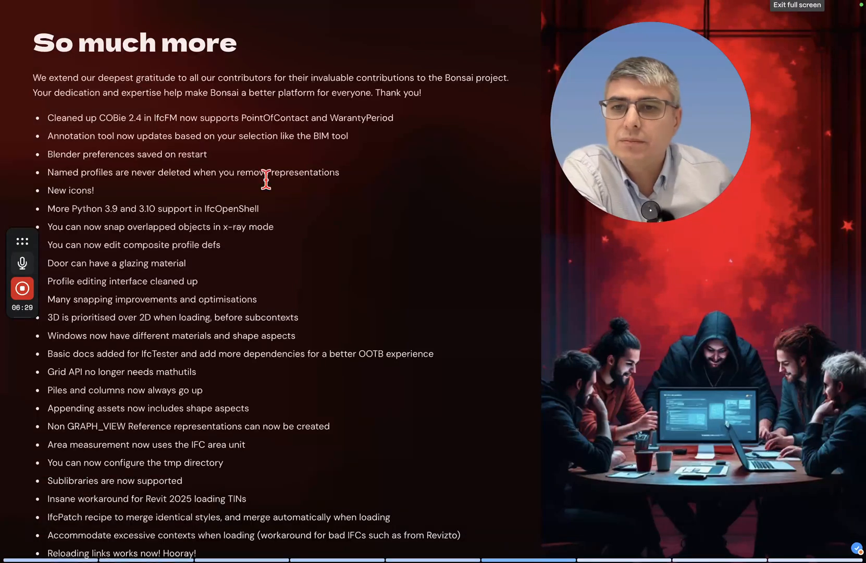
mouse_move(412, 209)
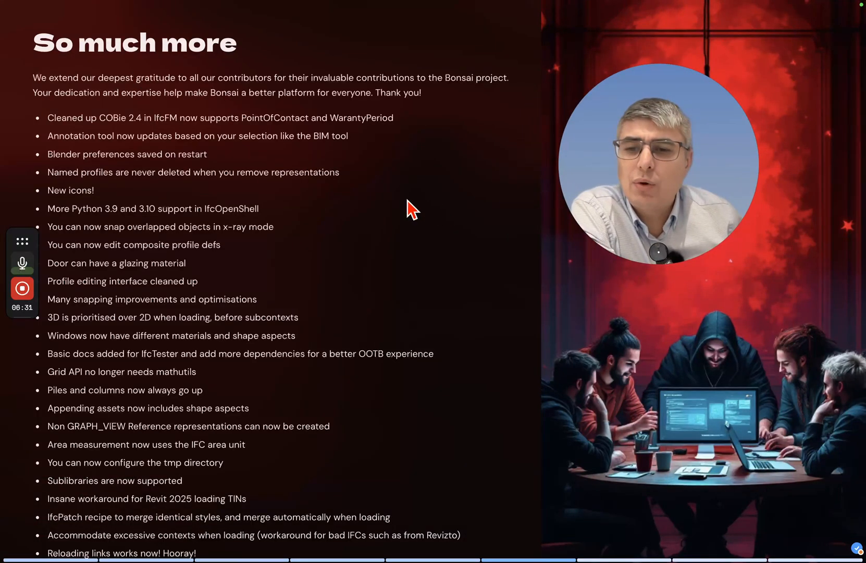
mouse_move(476, 216)
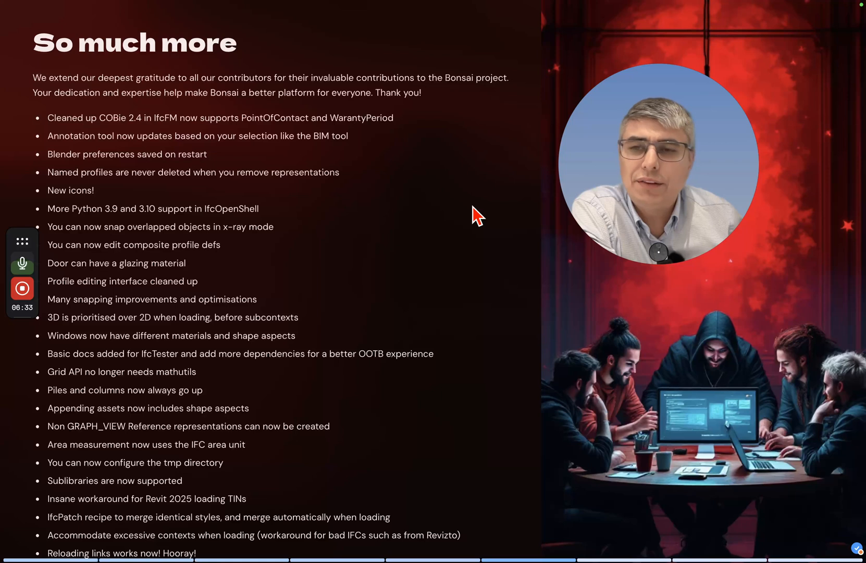
mouse_move(585, 169)
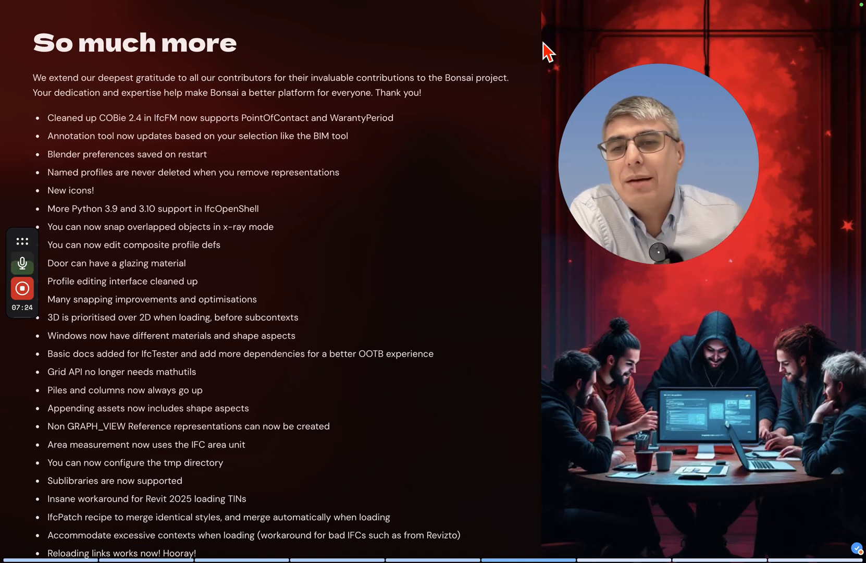
mouse_move(37, 215)
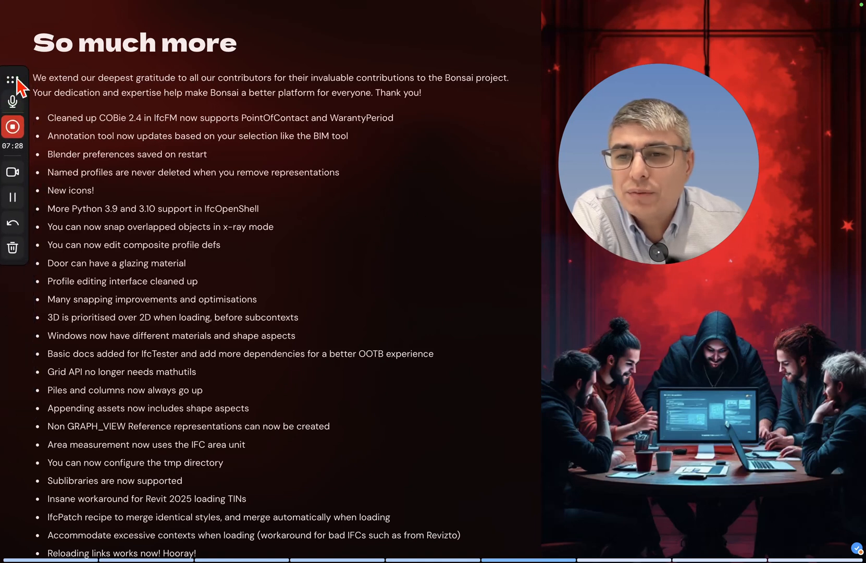
mouse_move(503, 163)
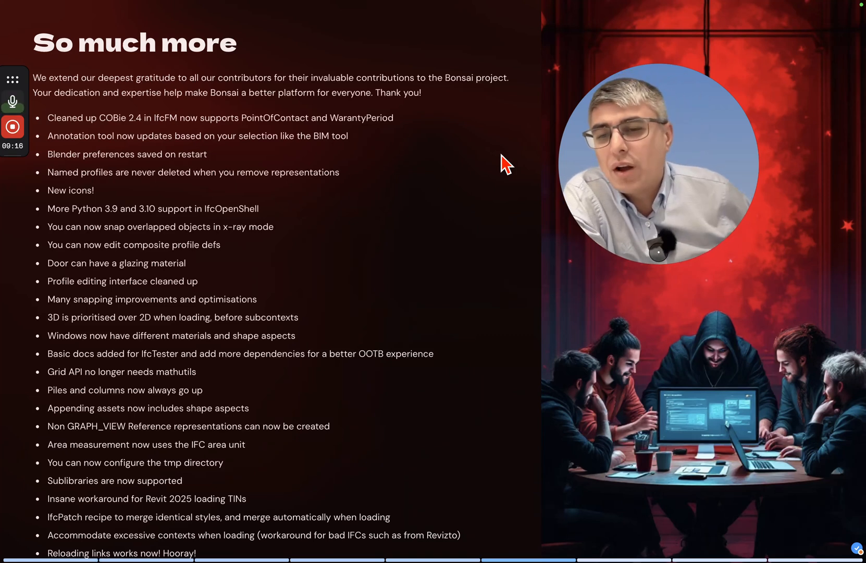
mouse_move(487, 291)
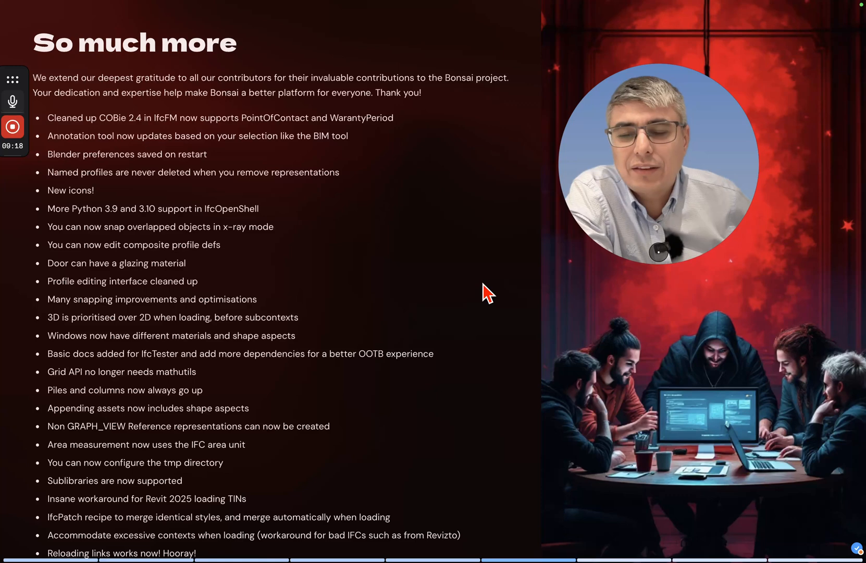
mouse_move(339, 343)
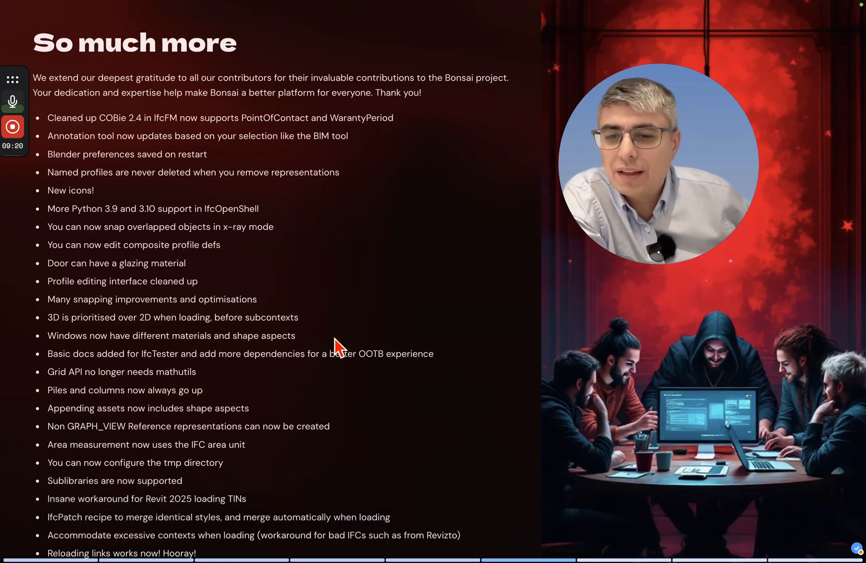
mouse_move(366, 269)
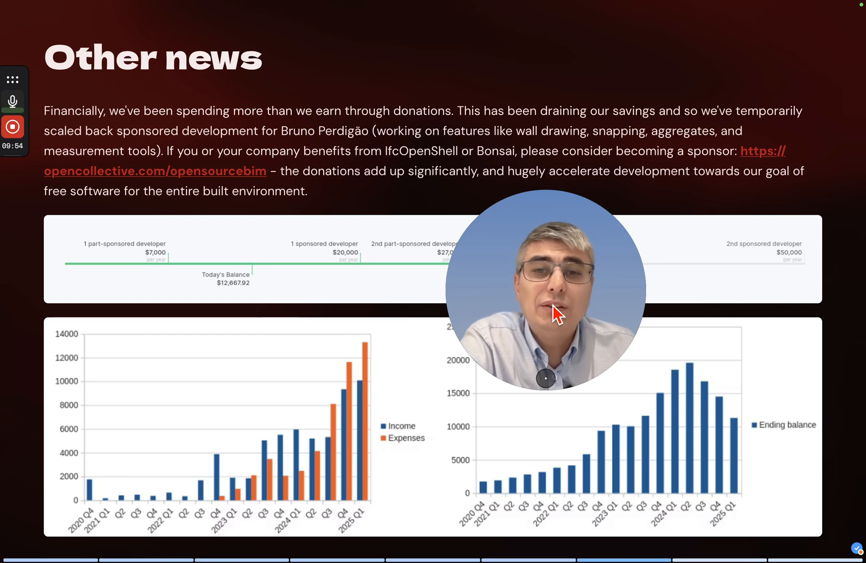
mouse_move(728, 312)
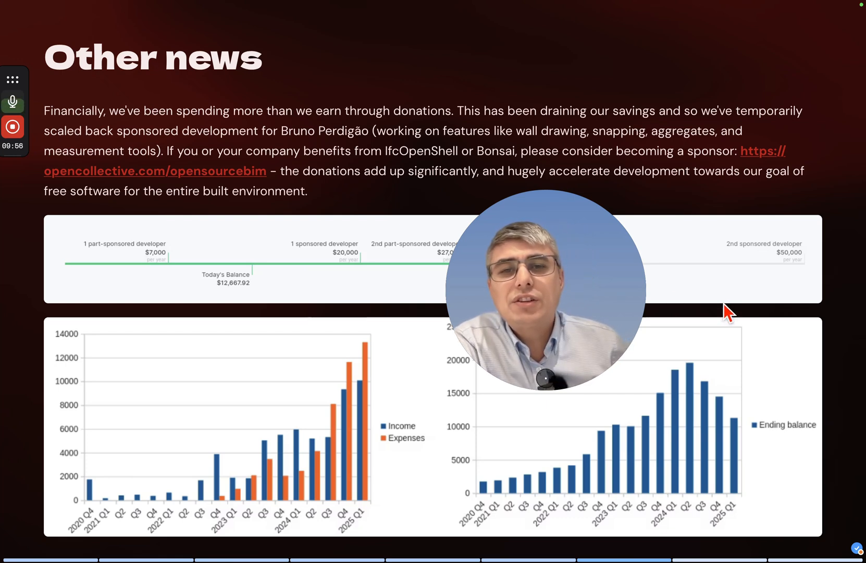
mouse_move(670, 259)
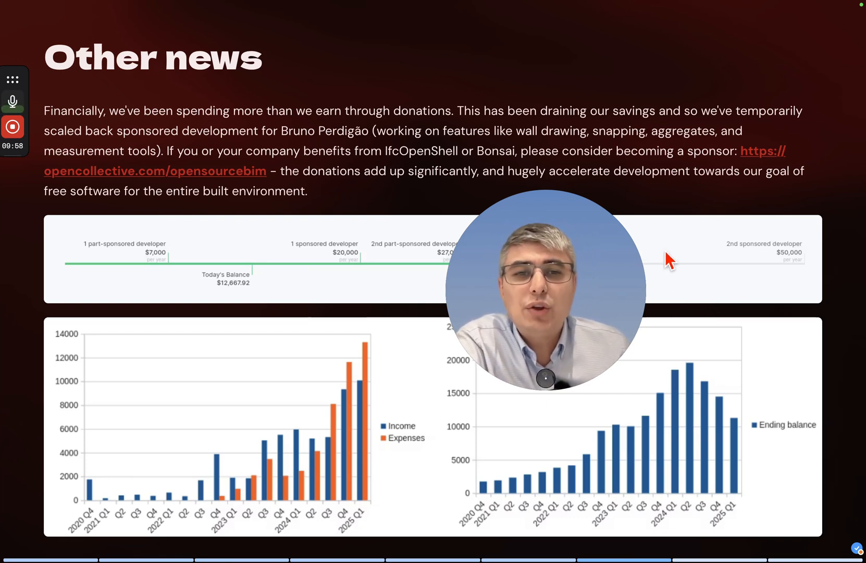
mouse_move(441, 218)
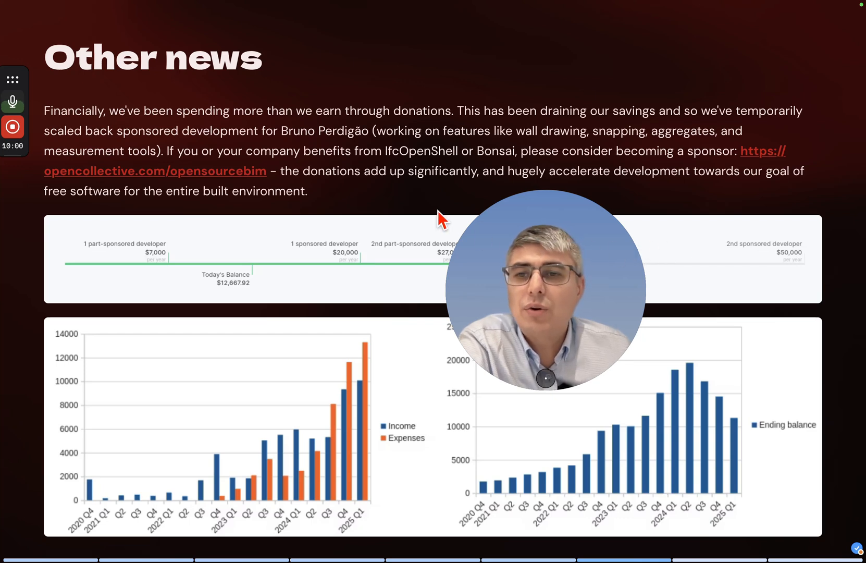
mouse_move(197, 215)
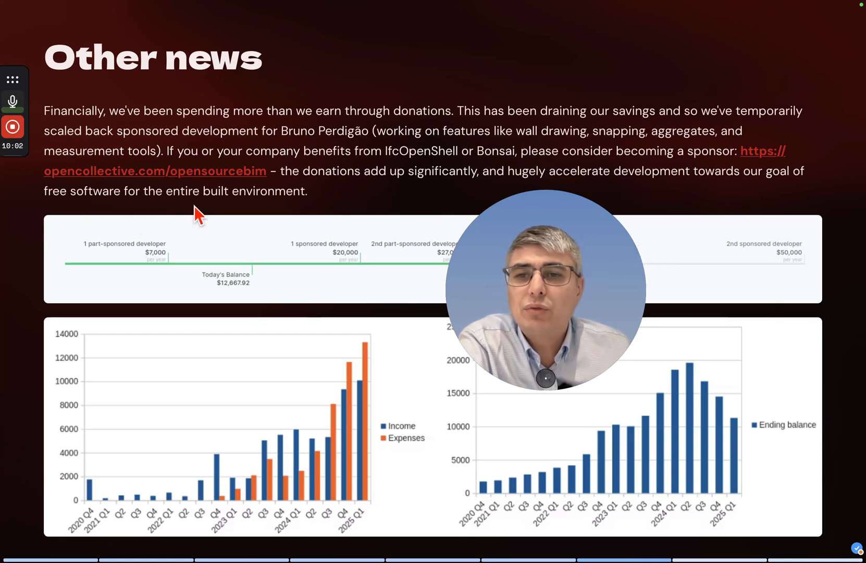
mouse_move(579, 248)
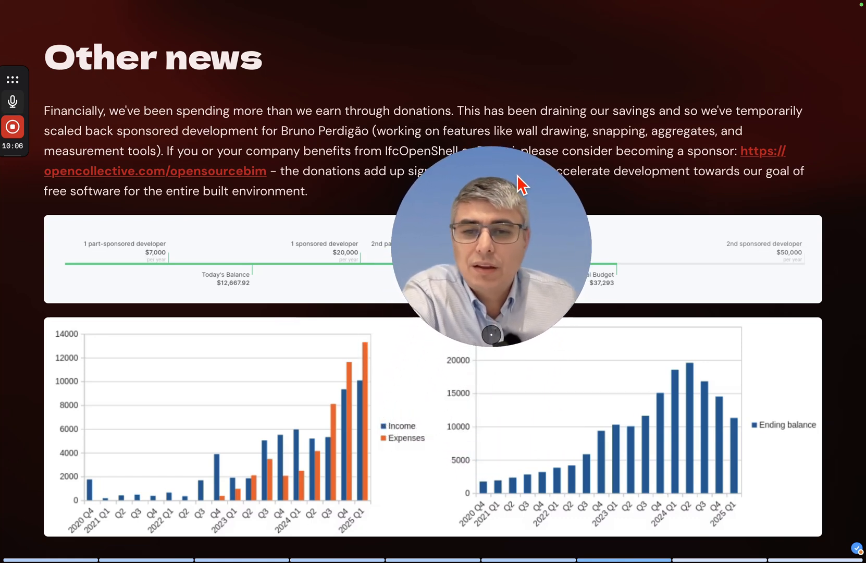
mouse_move(328, 374)
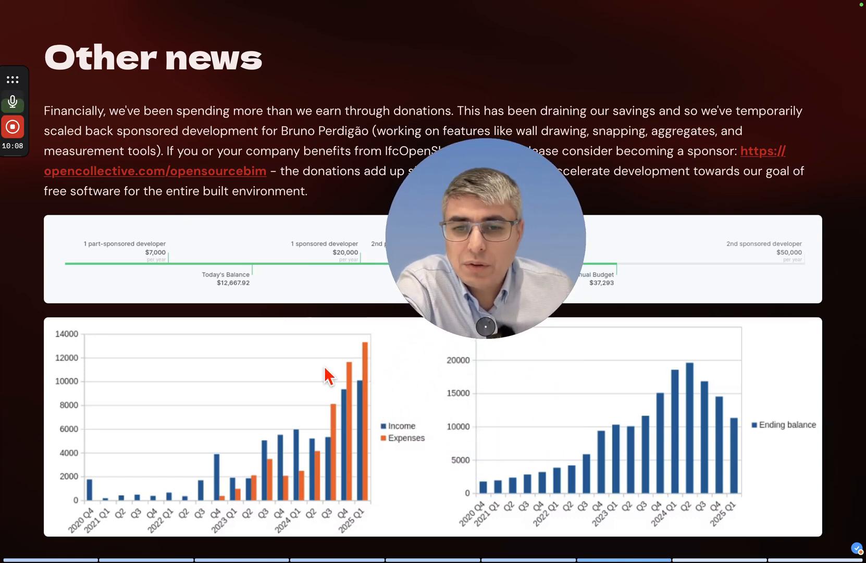
mouse_move(379, 428)
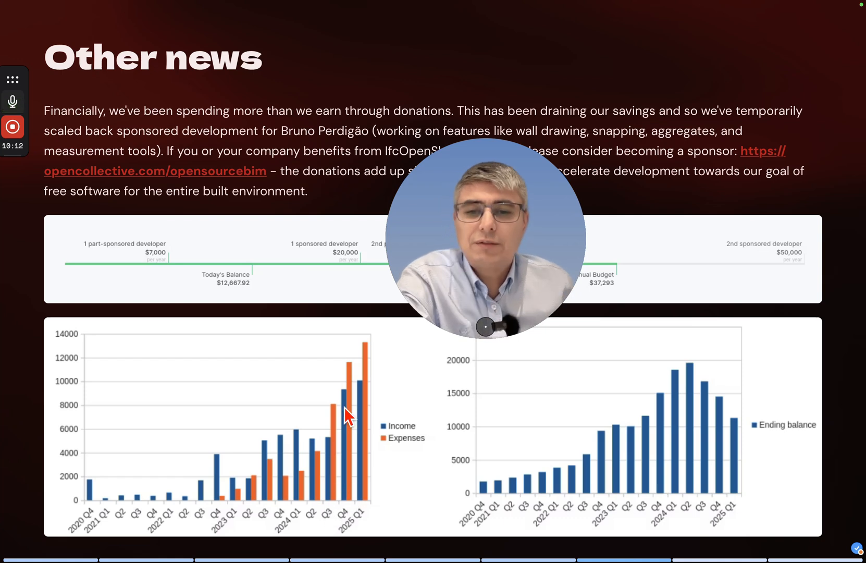
mouse_move(350, 398)
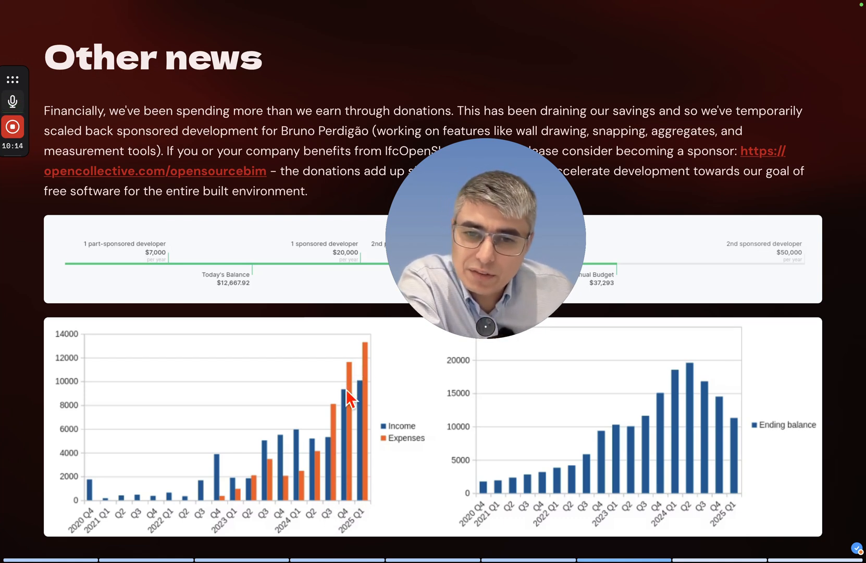
mouse_move(329, 423)
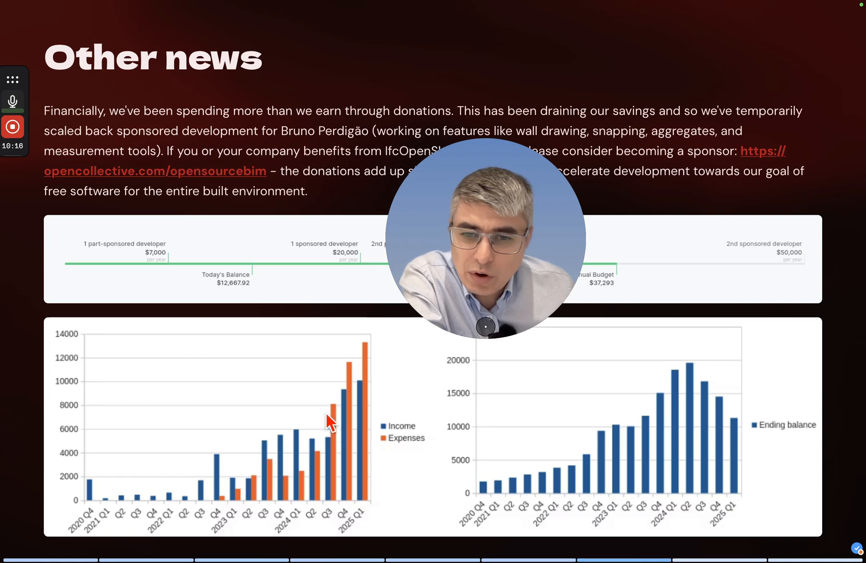
mouse_move(699, 483)
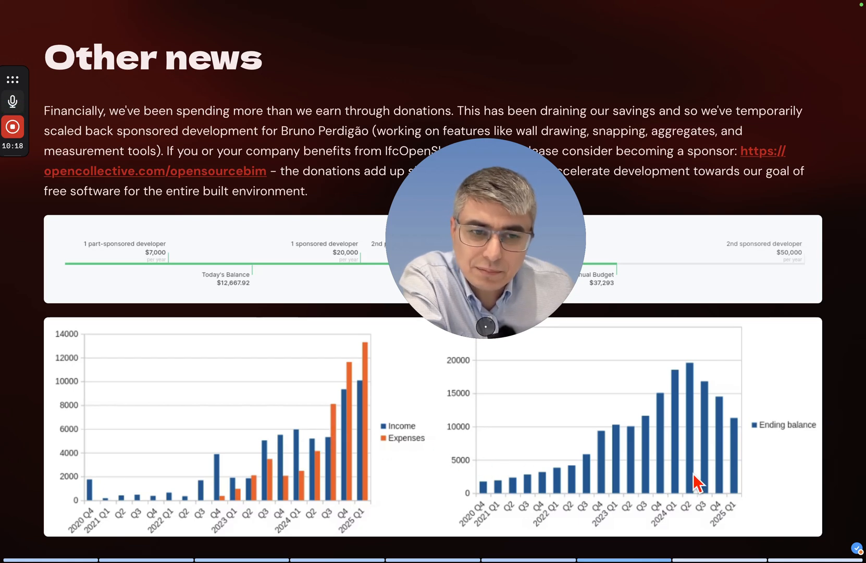
mouse_move(740, 430)
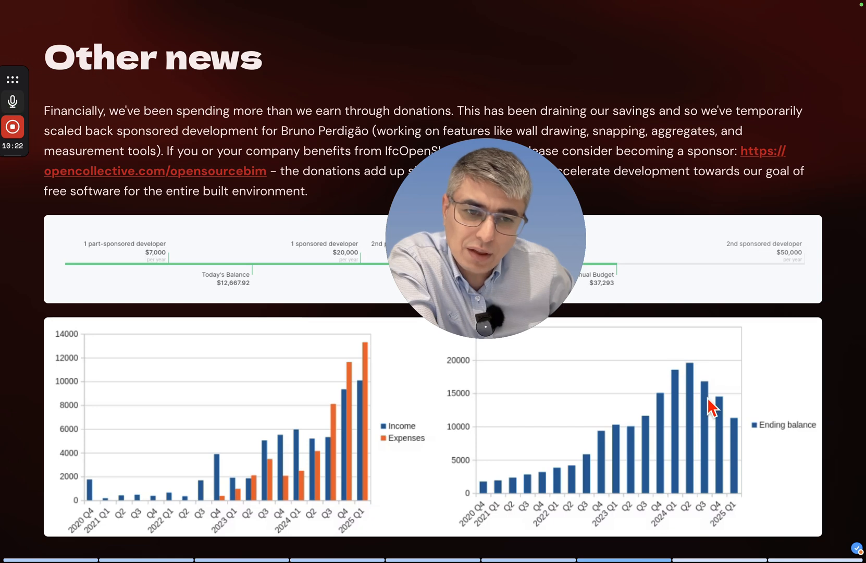
mouse_move(729, 436)
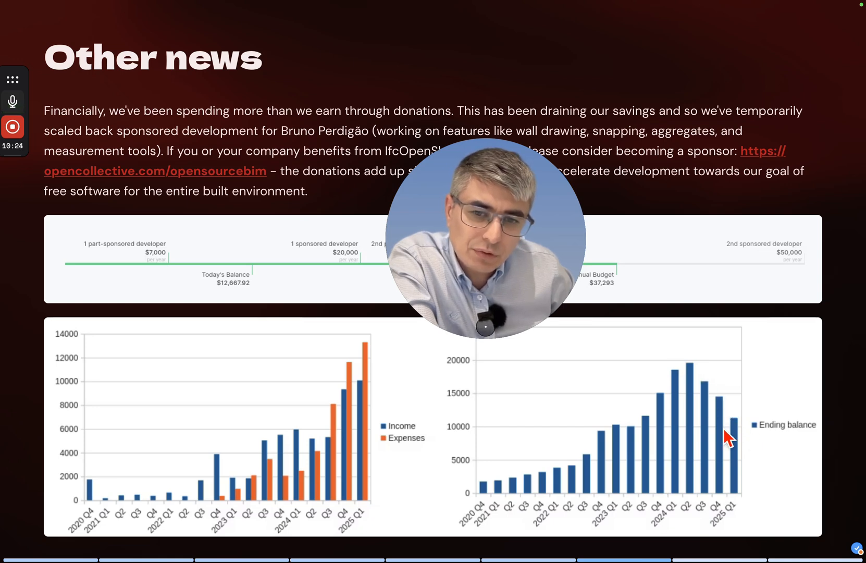
mouse_move(160, 467)
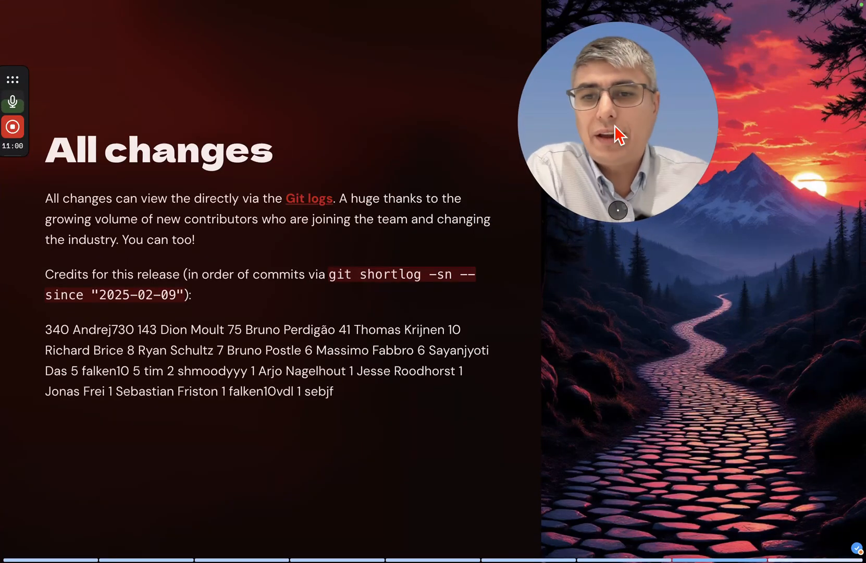
mouse_move(415, 99)
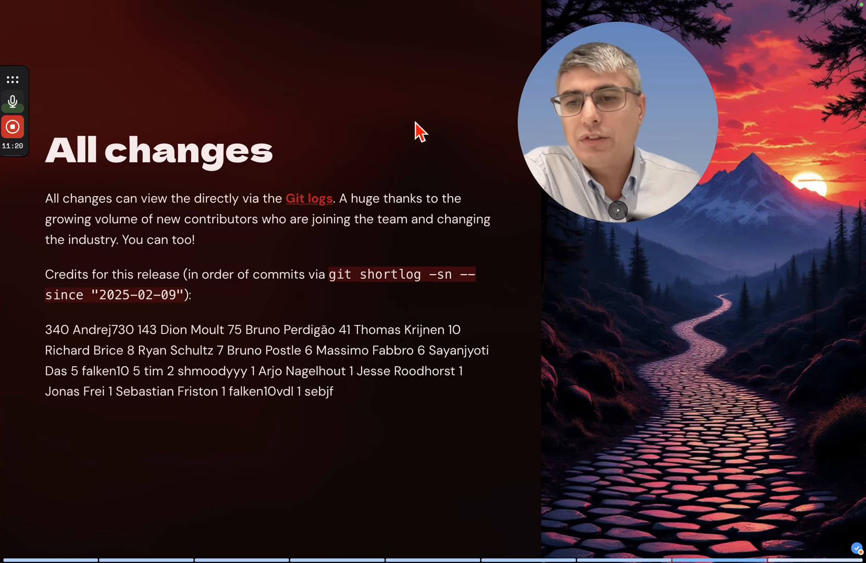
mouse_move(355, 326)
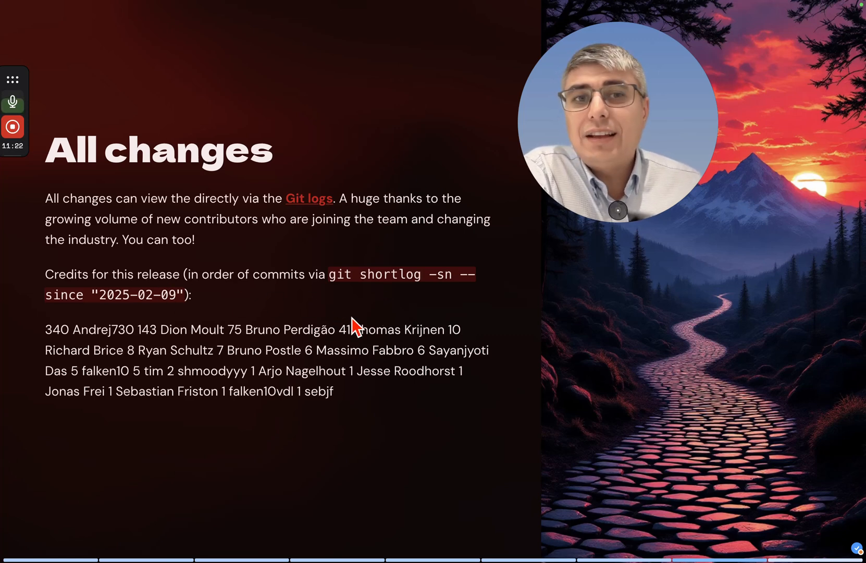
mouse_move(158, 323)
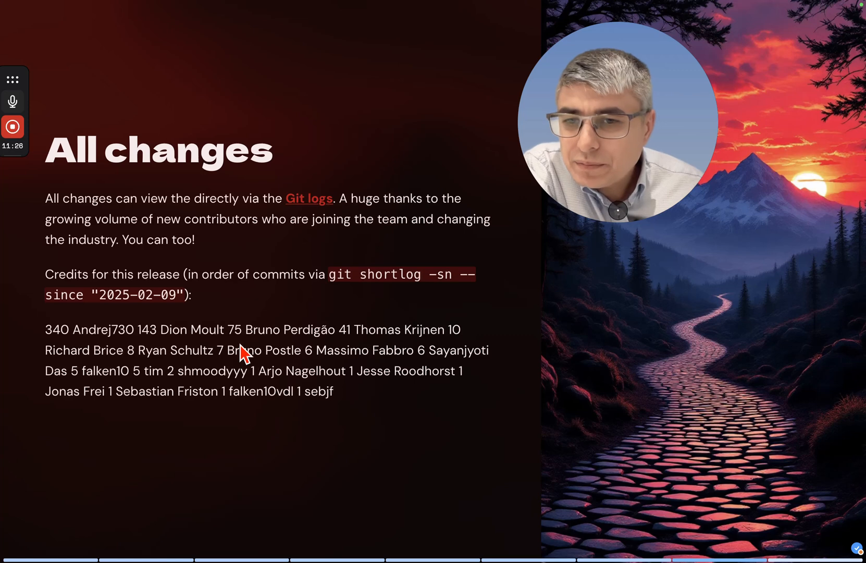
mouse_move(105, 424)
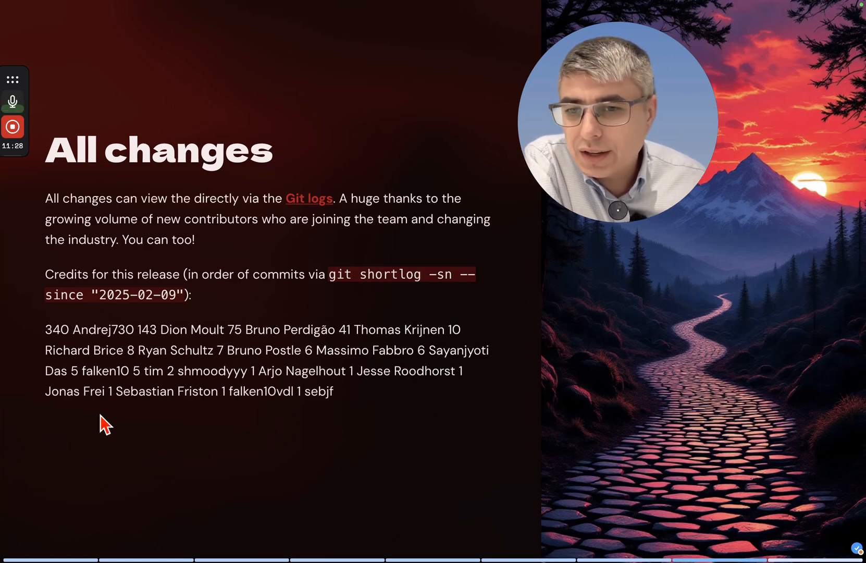
mouse_move(188, 342)
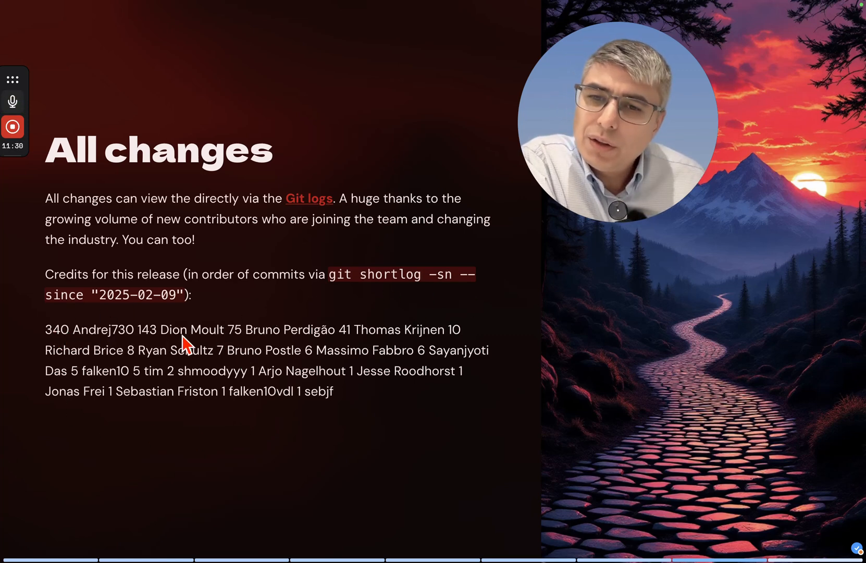
mouse_move(331, 356)
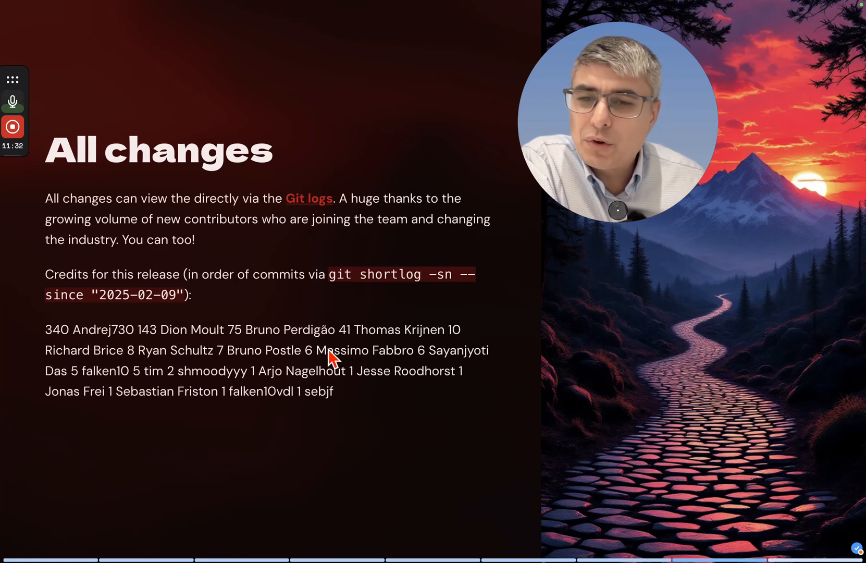
mouse_move(99, 340)
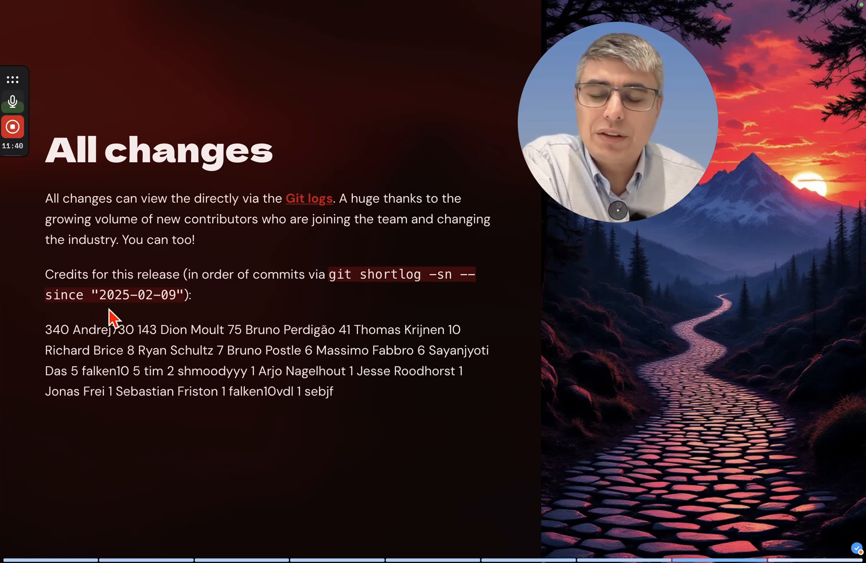
mouse_move(268, 354)
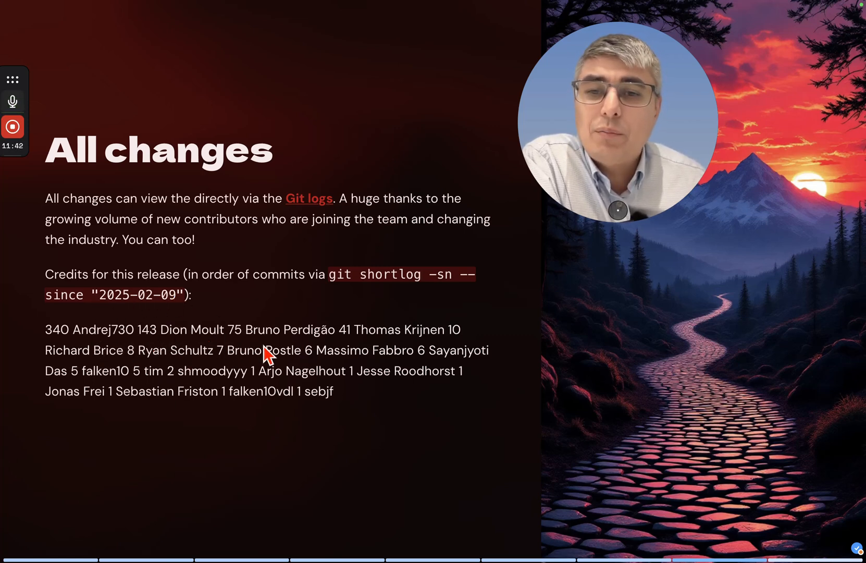
mouse_move(390, 318)
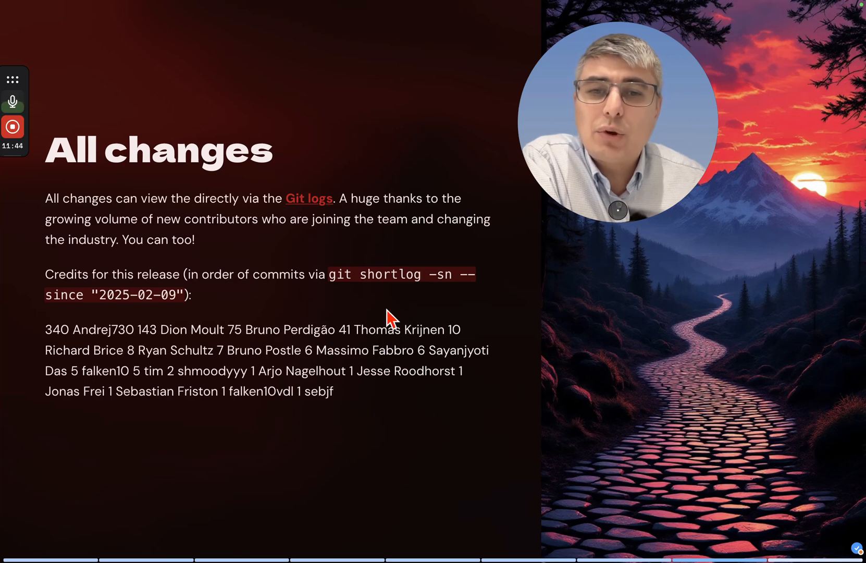
mouse_move(310, 315)
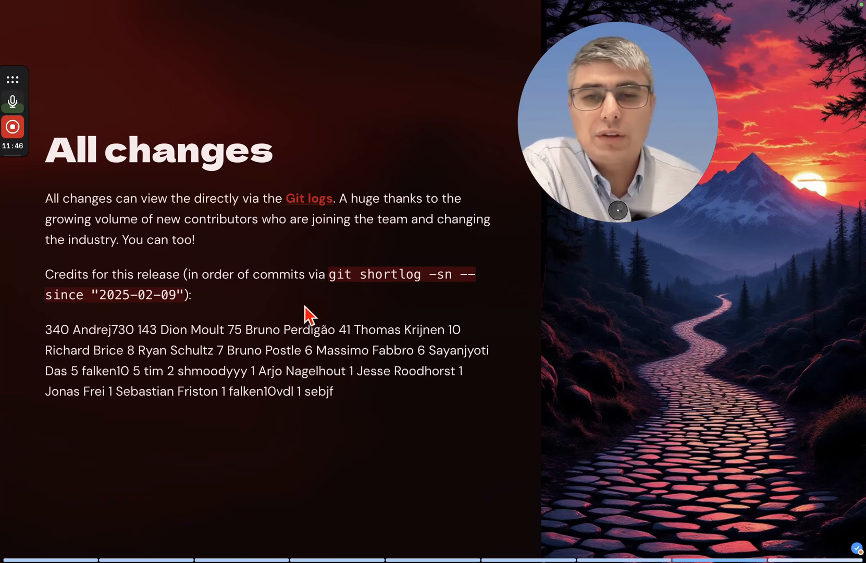
mouse_move(328, 121)
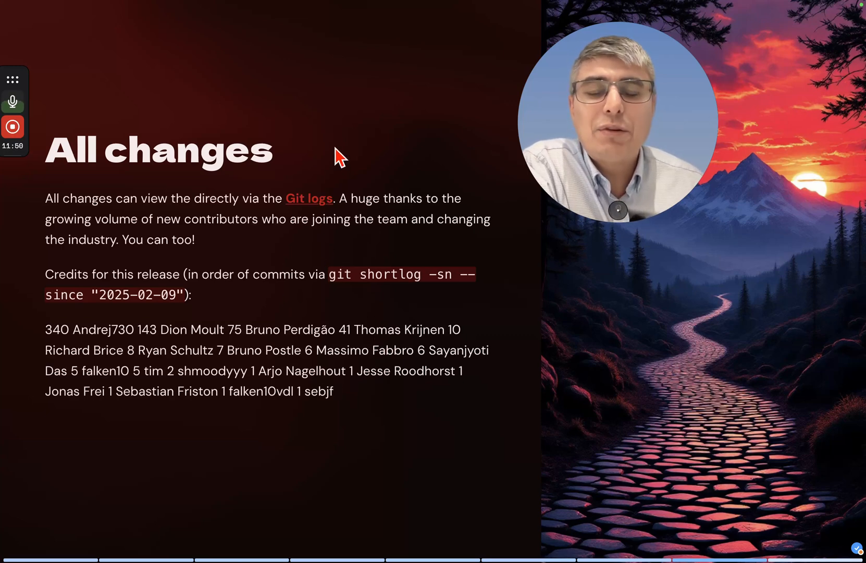
mouse_move(396, 359)
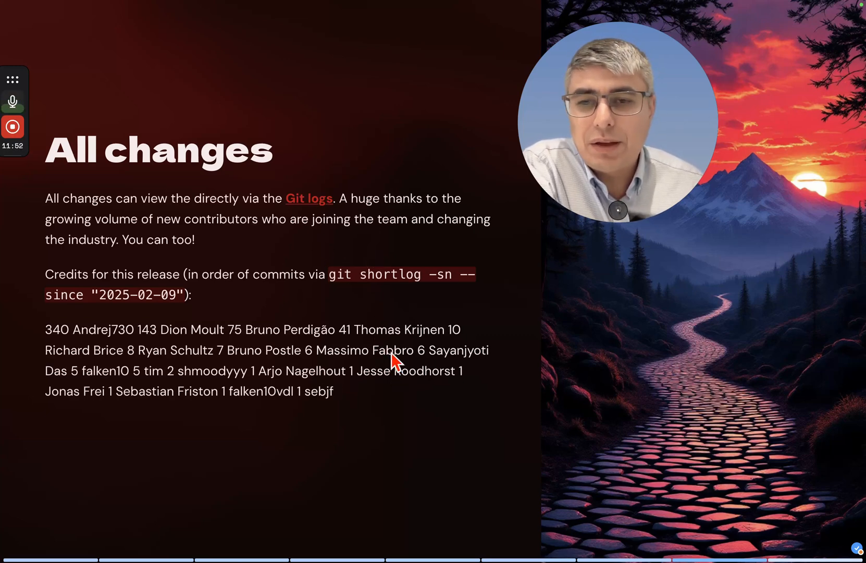
mouse_move(196, 374)
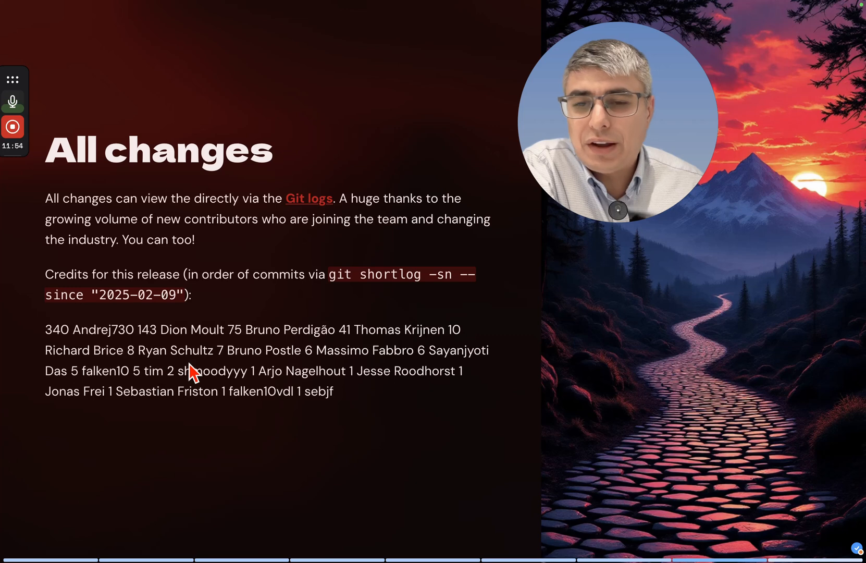
mouse_move(357, 376)
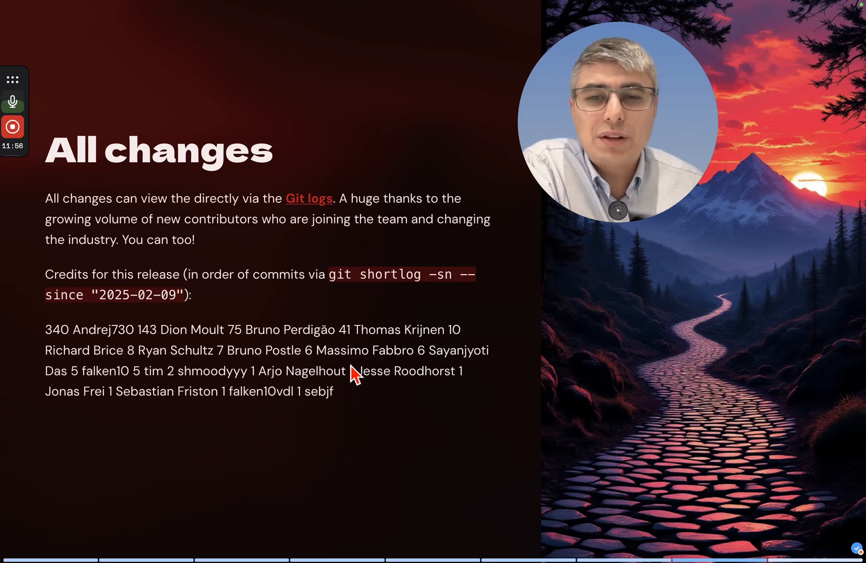
mouse_move(485, 391)
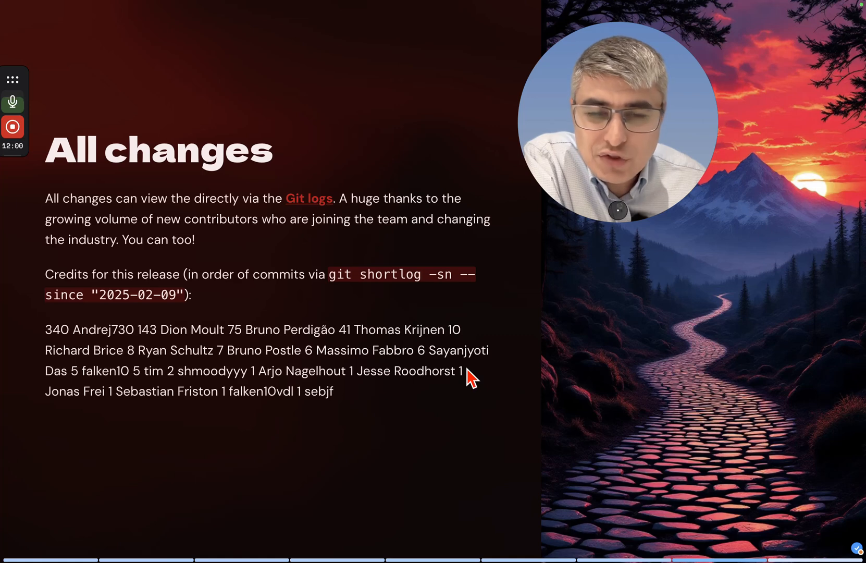
mouse_move(135, 387)
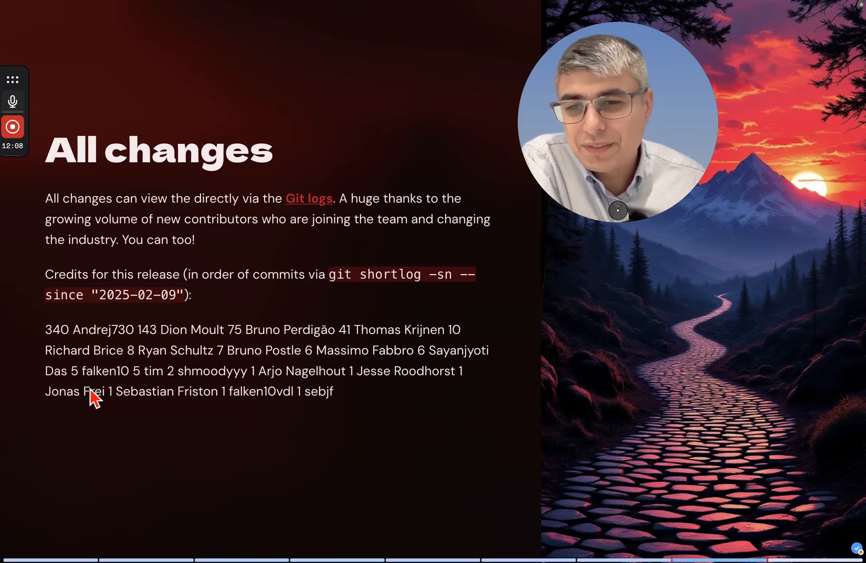
mouse_move(207, 387)
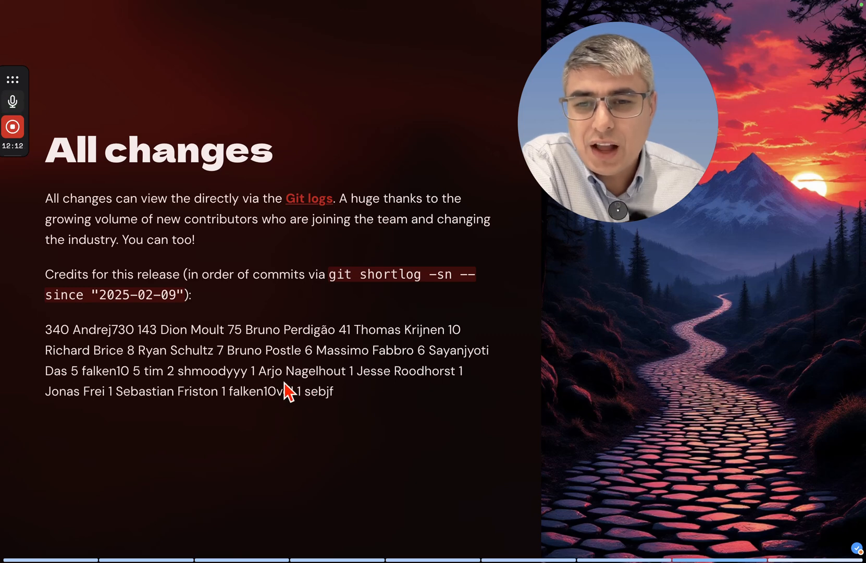
mouse_move(406, 393)
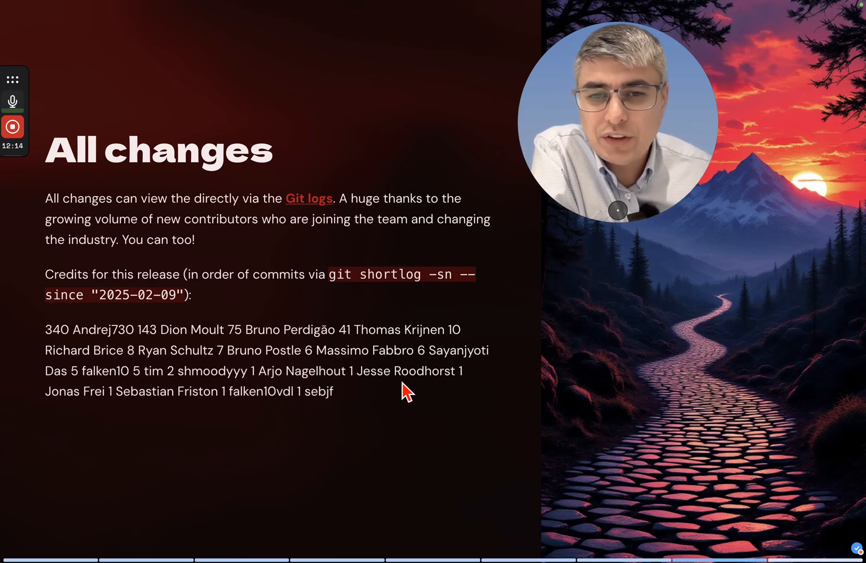
mouse_move(120, 417)
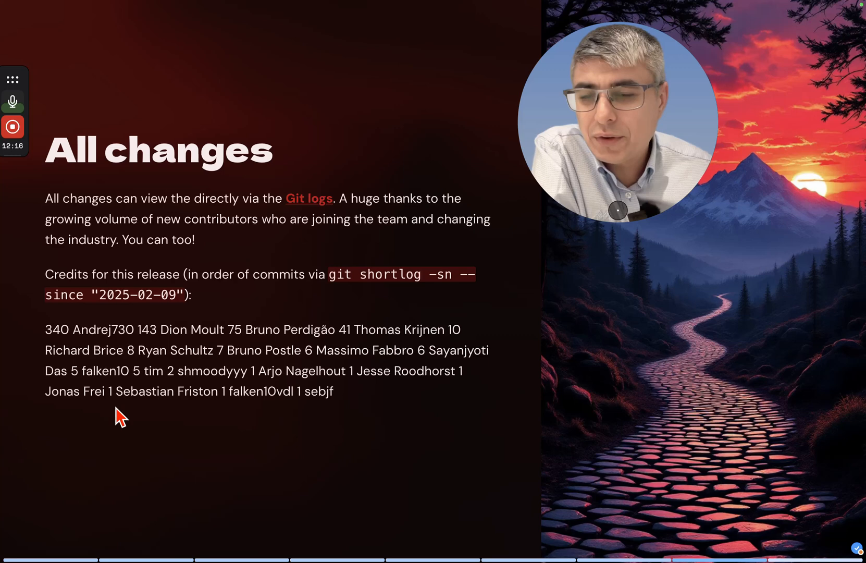
mouse_move(249, 419)
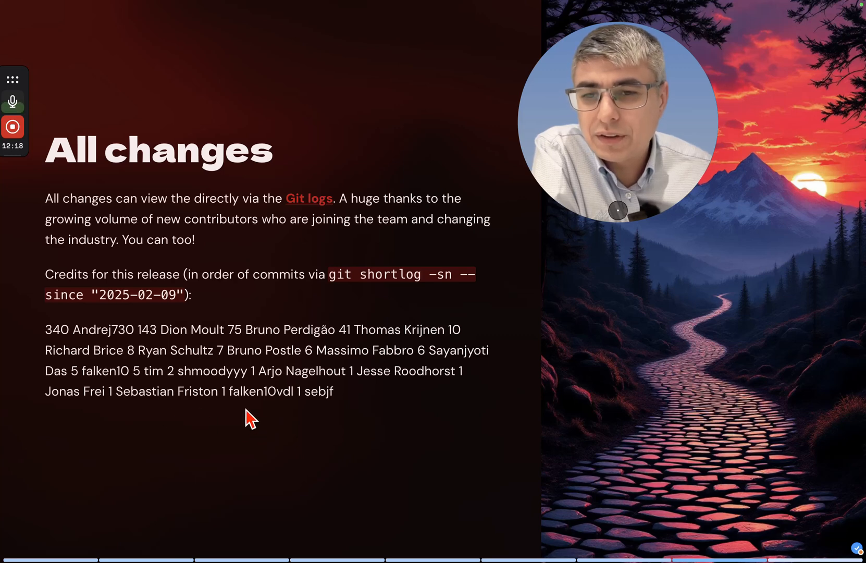
mouse_move(288, 418)
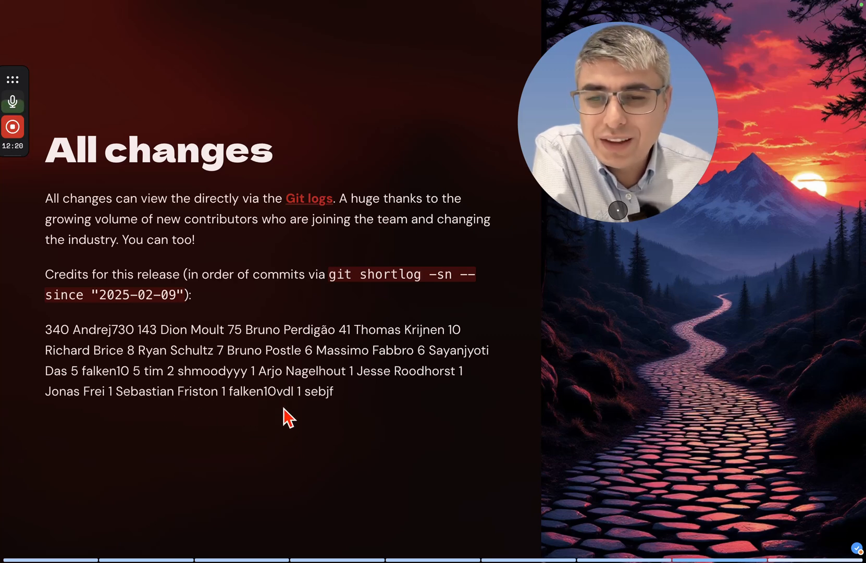
mouse_move(260, 414)
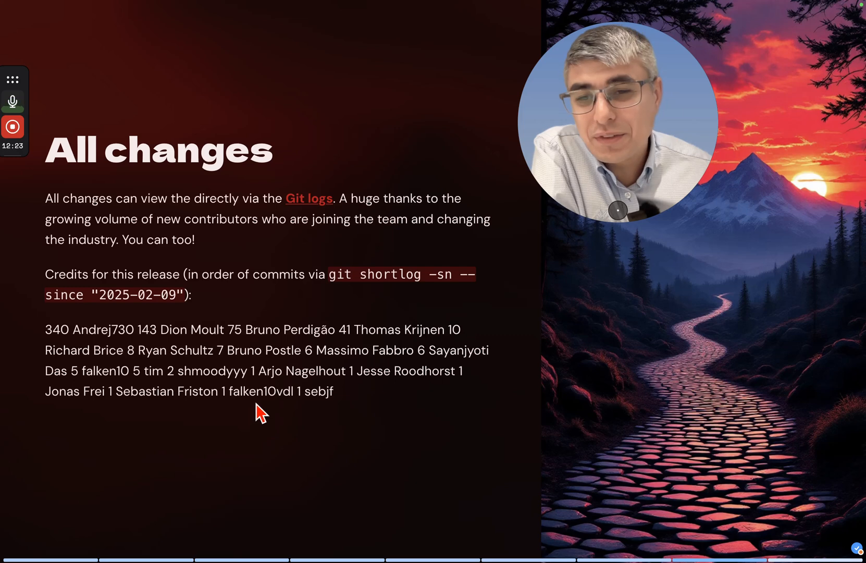
mouse_move(237, 334)
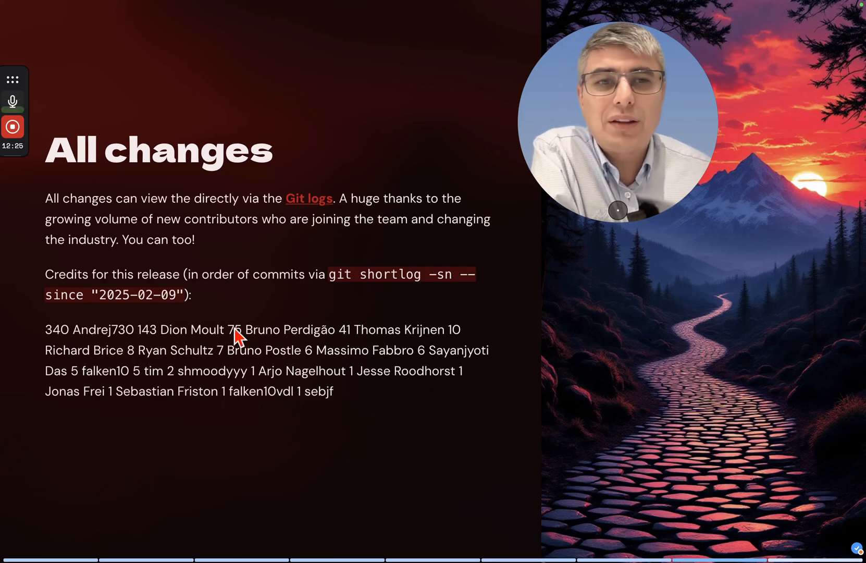
mouse_move(413, 267)
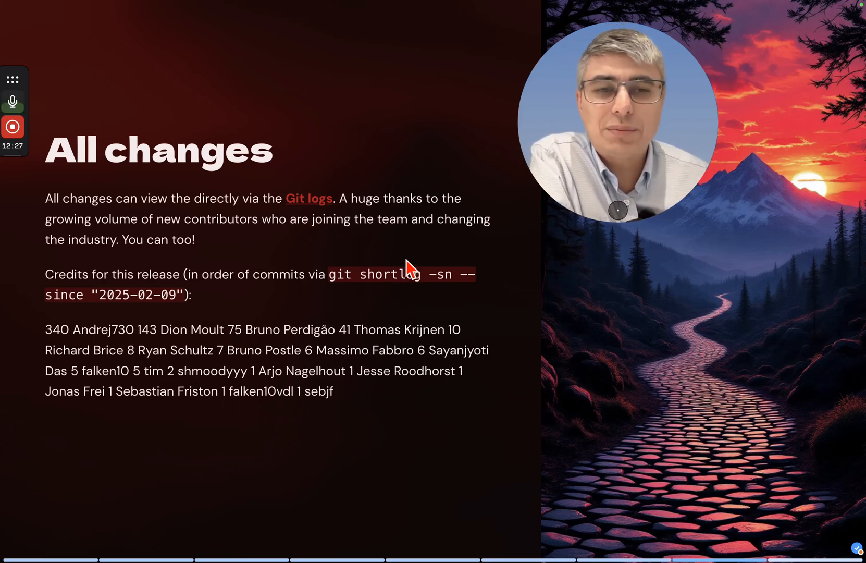
mouse_move(385, 99)
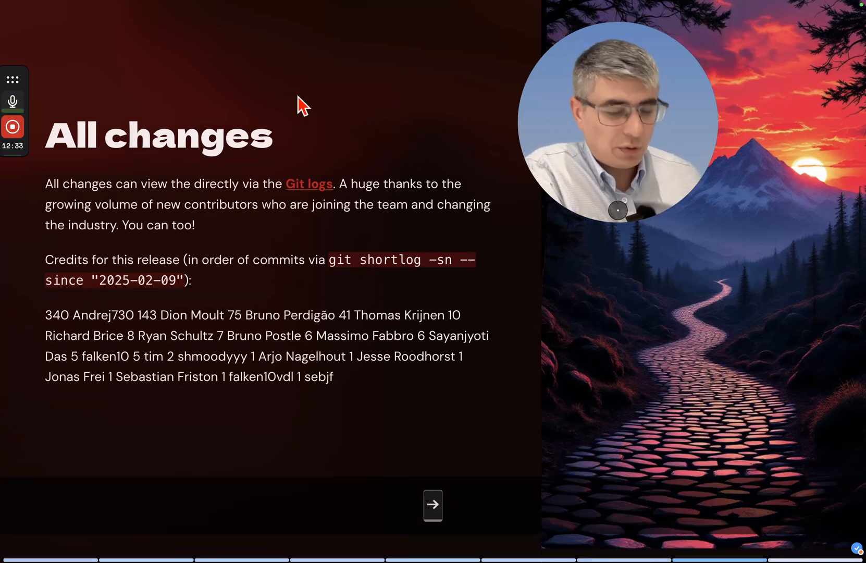
- Advance from the All changes slide to the 'Donors since the last release' slide
click(433, 504)
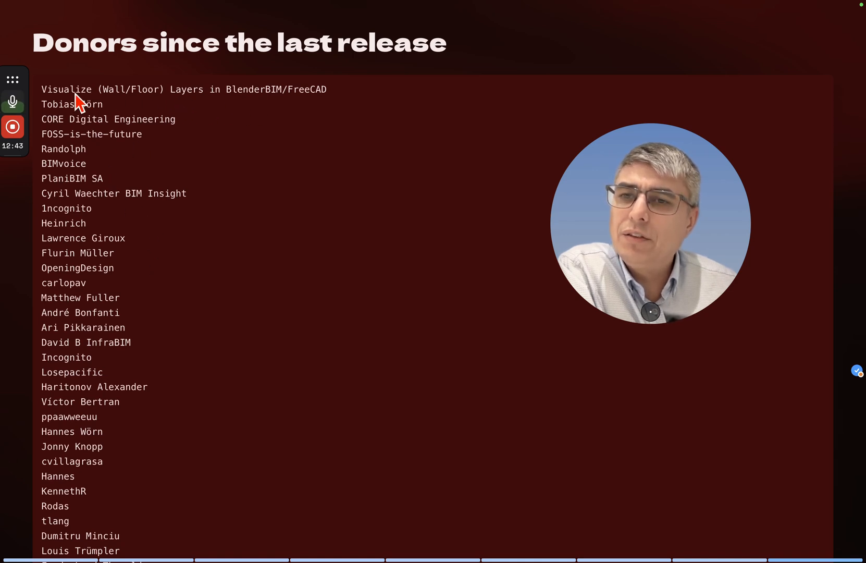
mouse_move(243, 112)
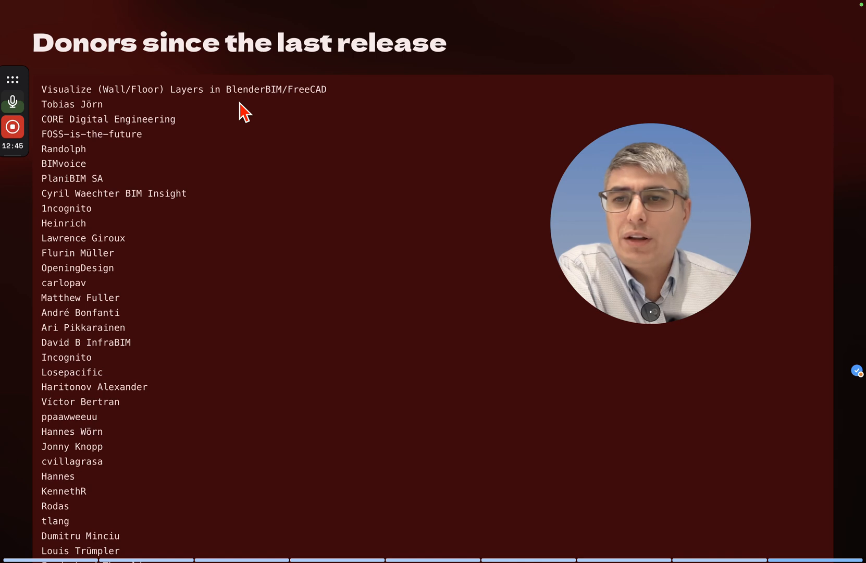
mouse_move(136, 121)
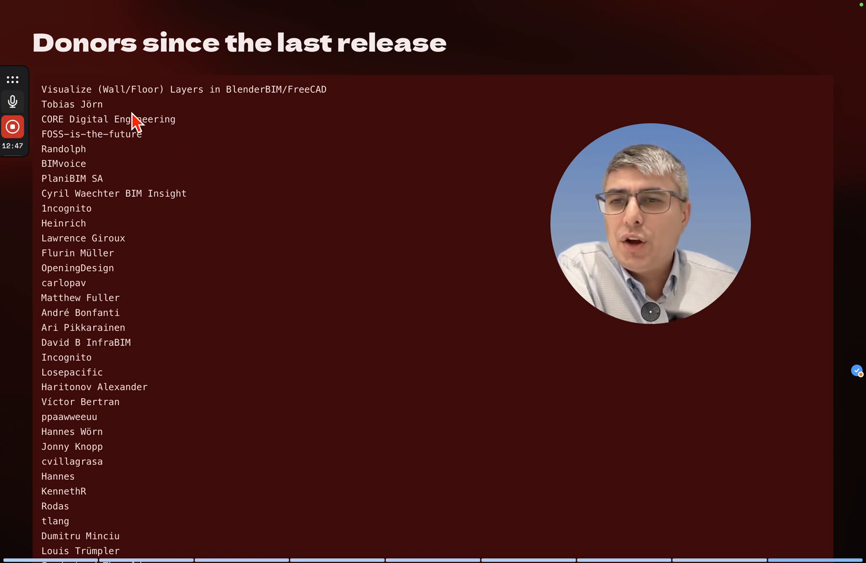
mouse_move(186, 135)
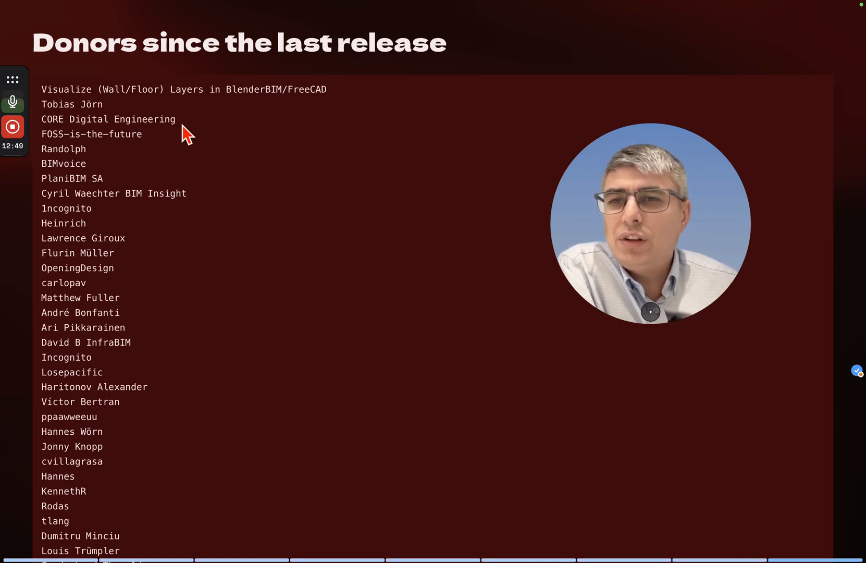
mouse_move(291, 193)
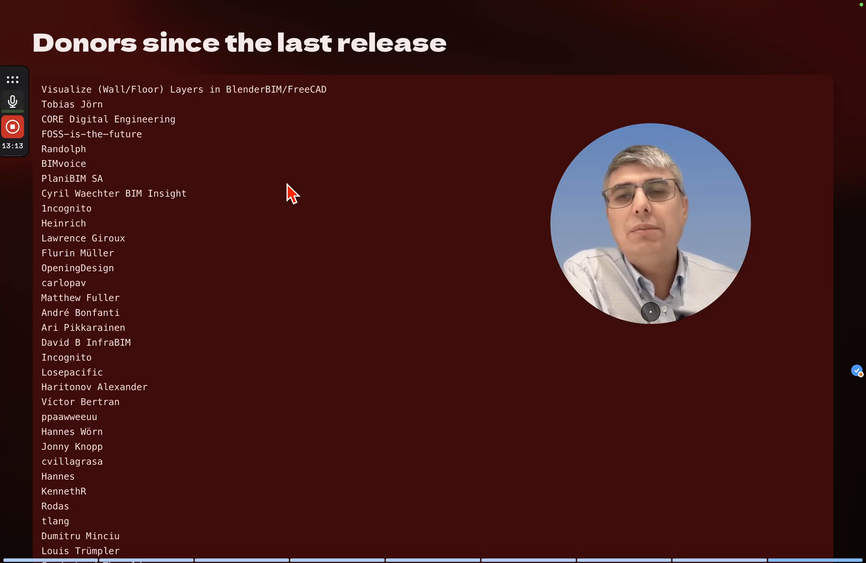
mouse_move(106, 215)
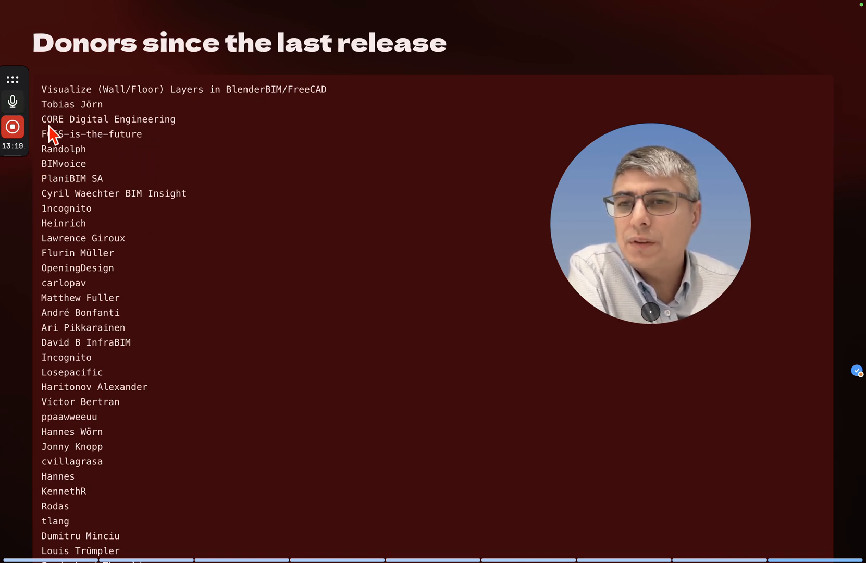
mouse_move(185, 164)
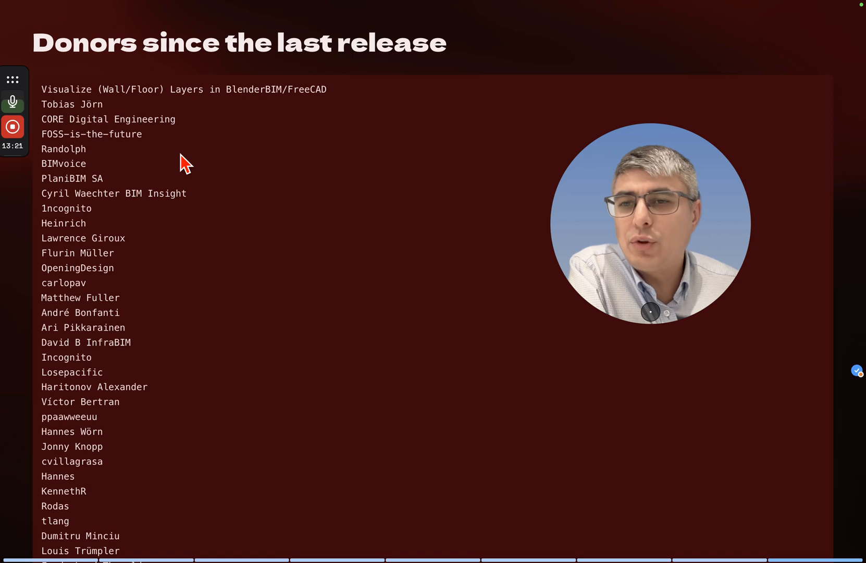
mouse_move(121, 191)
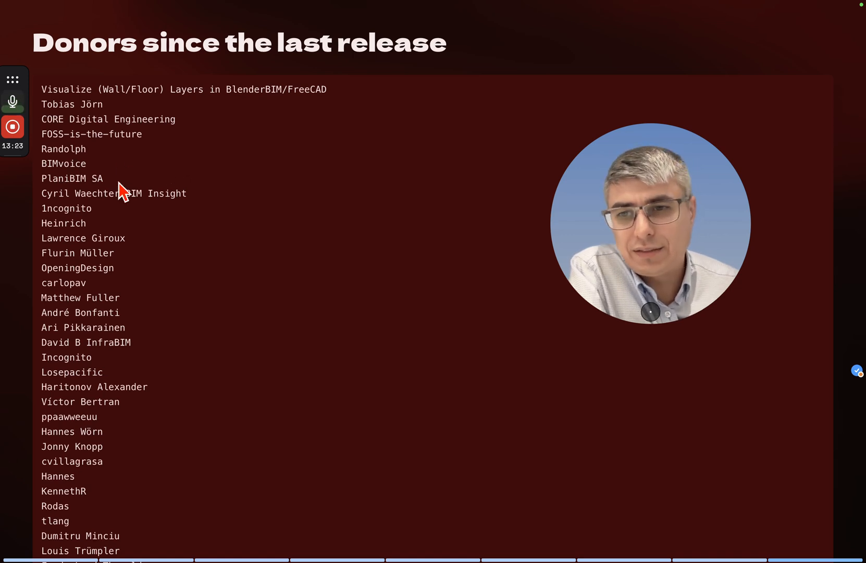
mouse_move(213, 196)
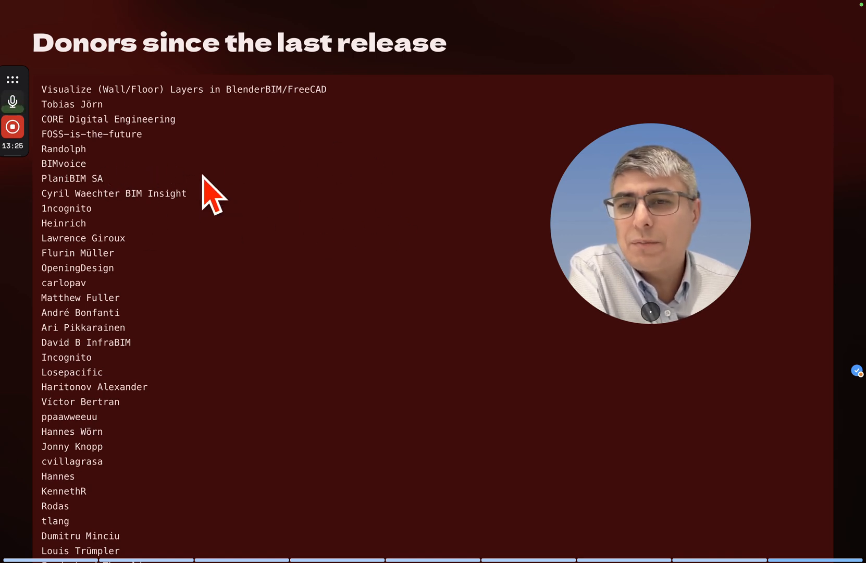
mouse_move(107, 220)
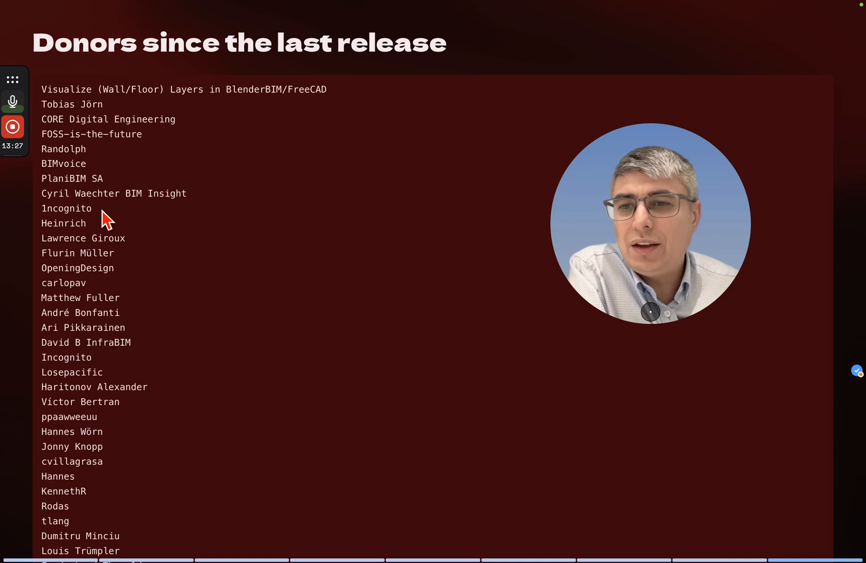
mouse_move(228, 216)
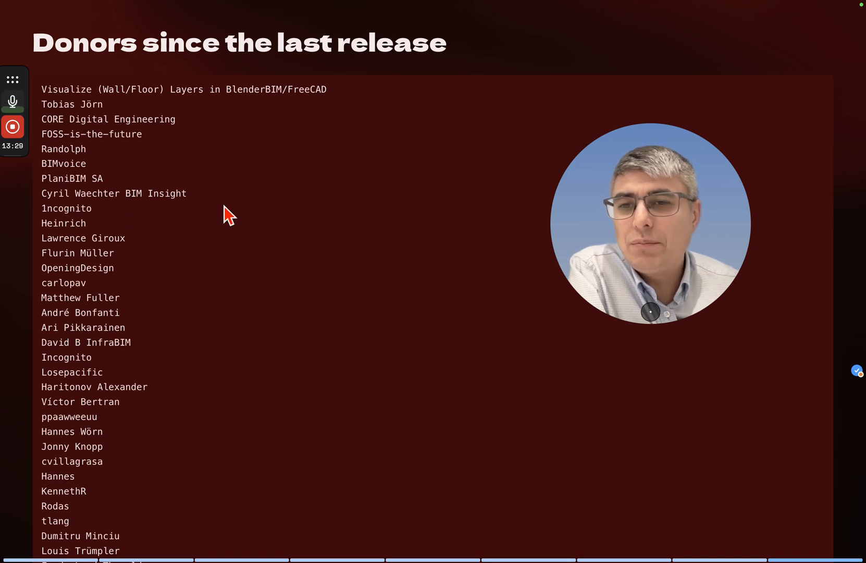
mouse_move(221, 227)
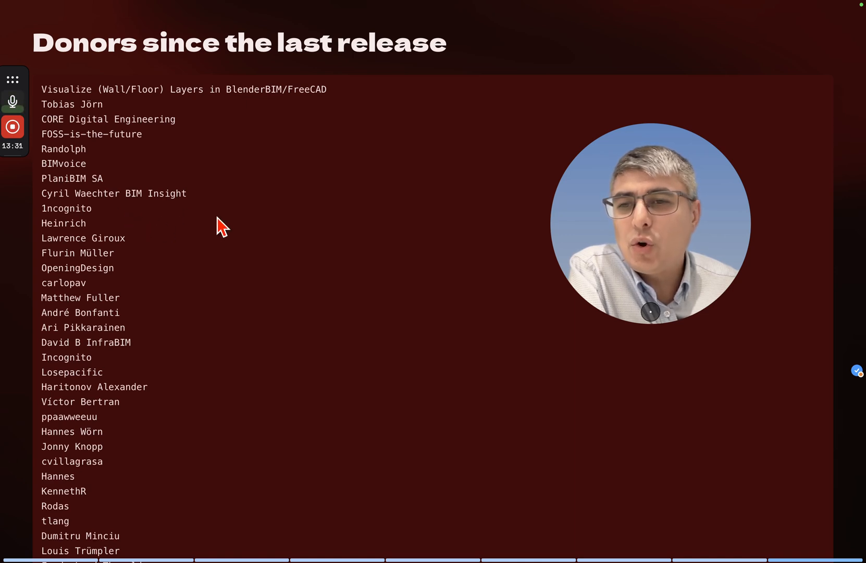
mouse_move(178, 259)
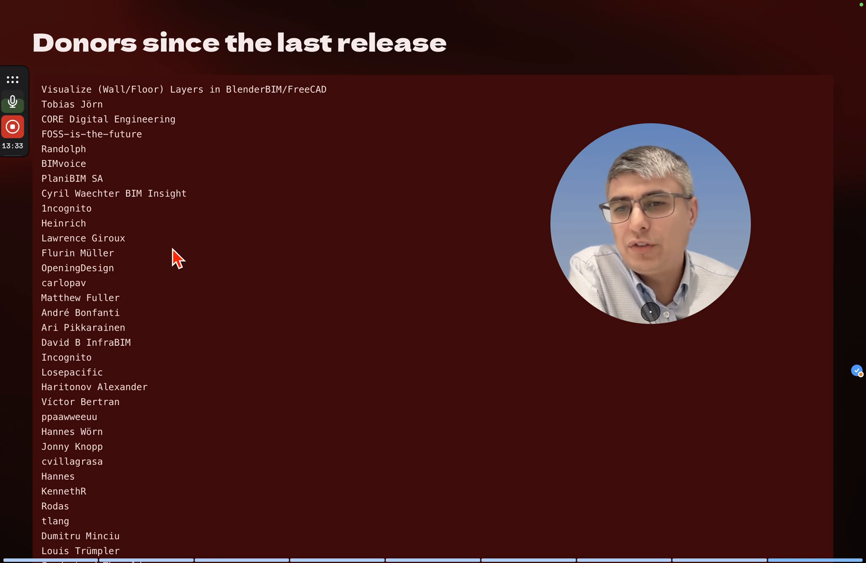
mouse_move(160, 287)
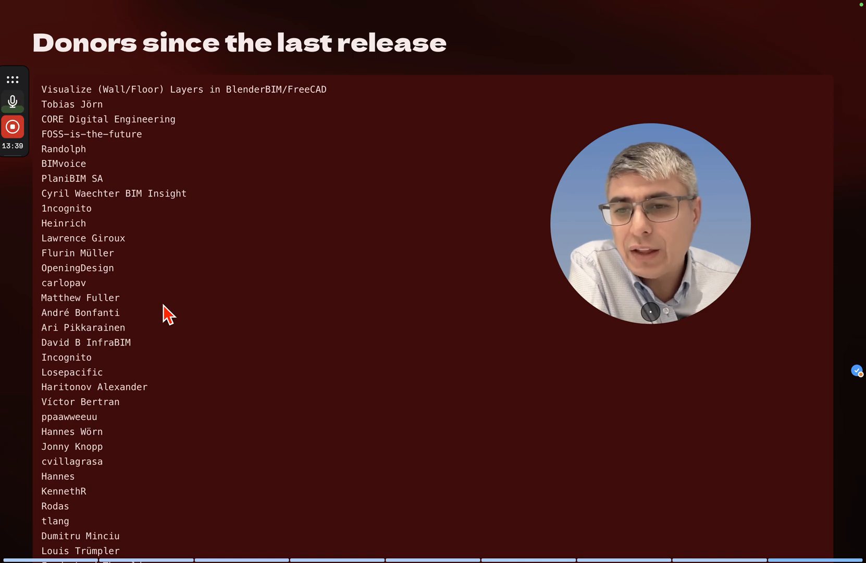
mouse_move(210, 347)
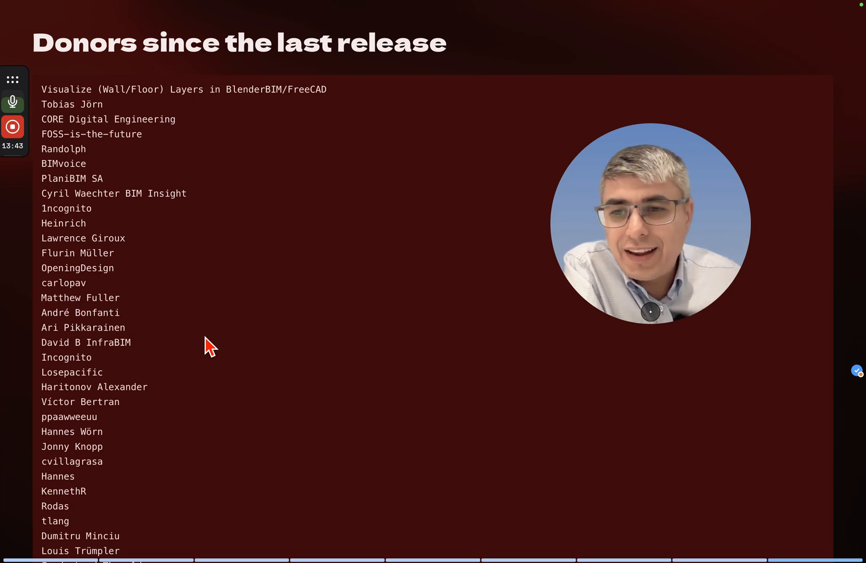
mouse_move(145, 388)
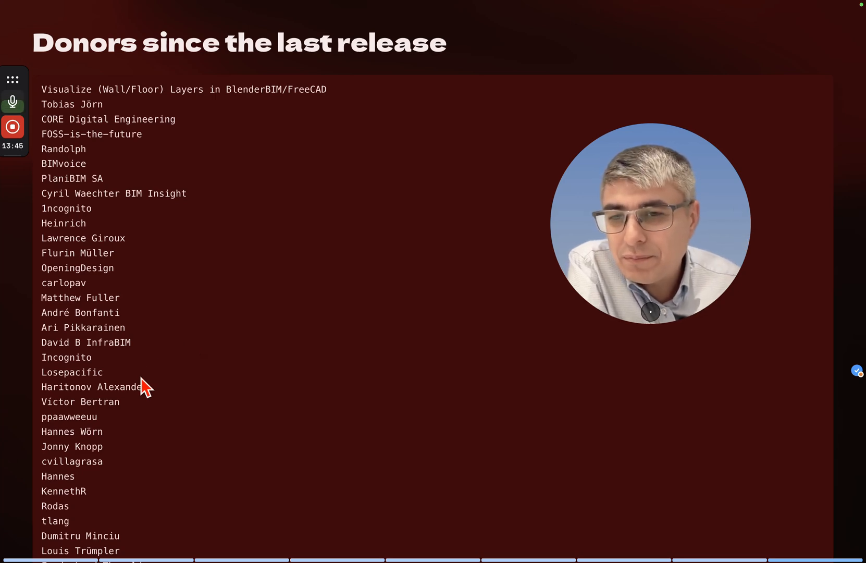
mouse_move(197, 370)
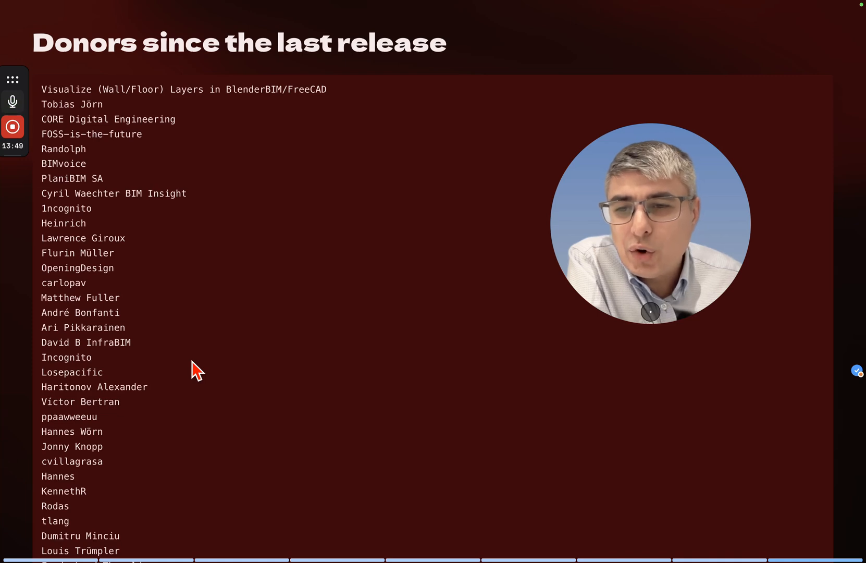
mouse_move(269, 395)
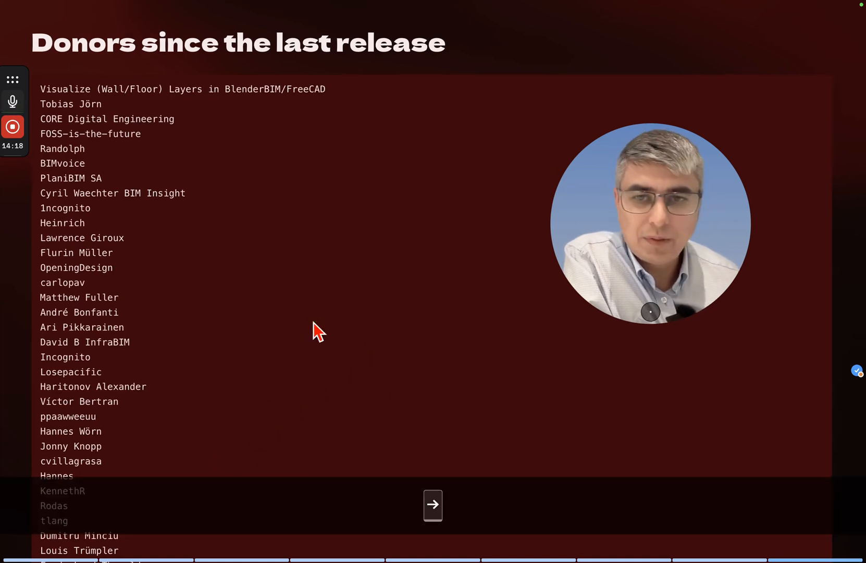
mouse_move(270, 409)
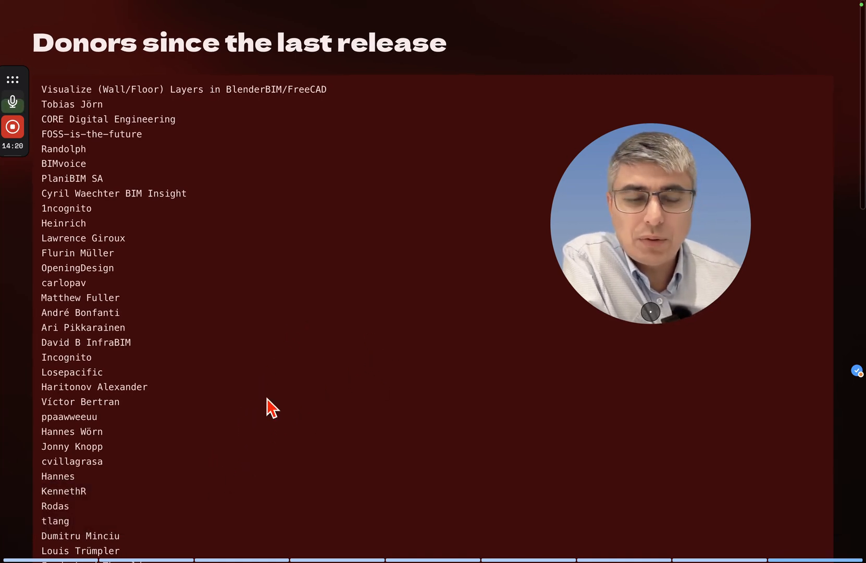
- Scroll down the donors slide to bring the next group of supporter names into view
scroll(down, 3)
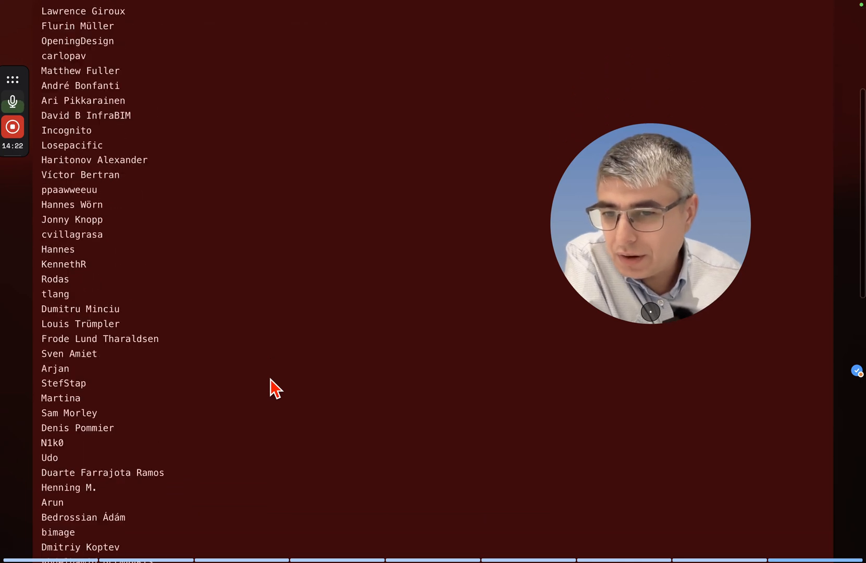
scroll(down, 3)
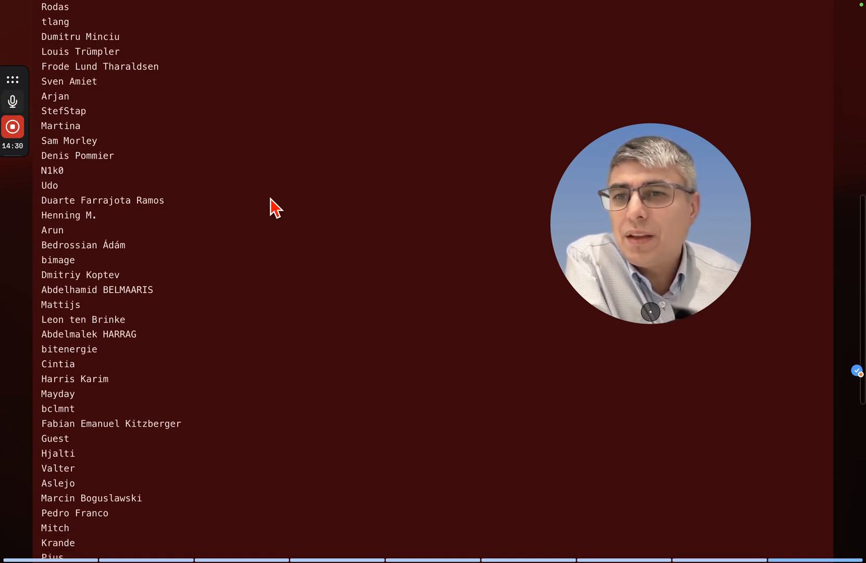
mouse_move(161, 118)
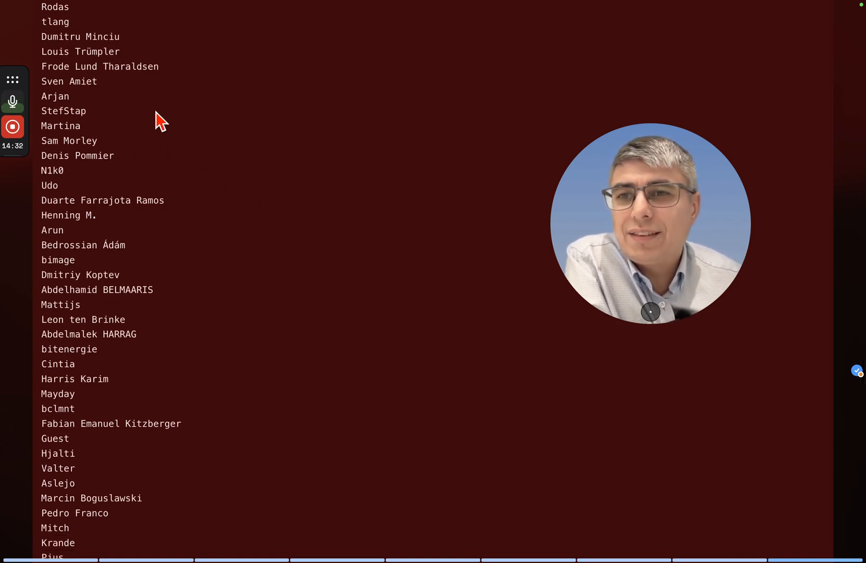
mouse_move(232, 131)
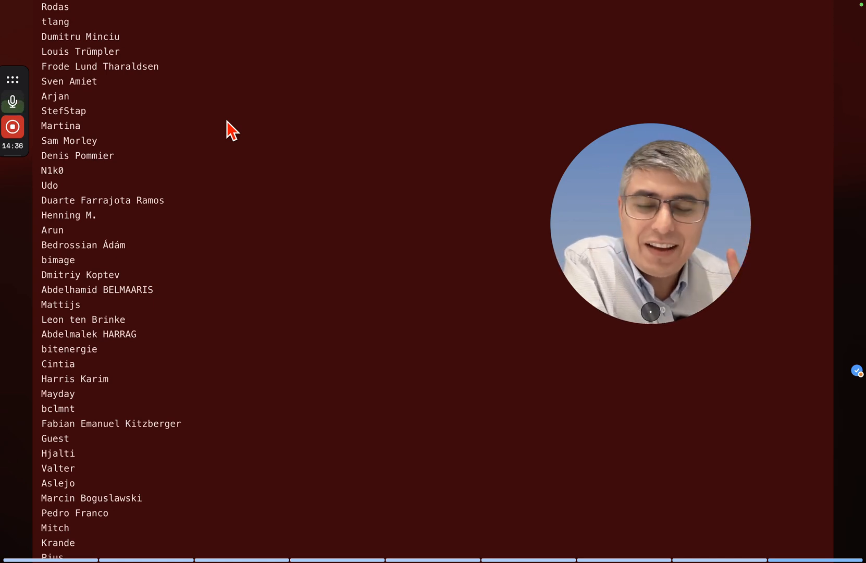
mouse_move(217, 134)
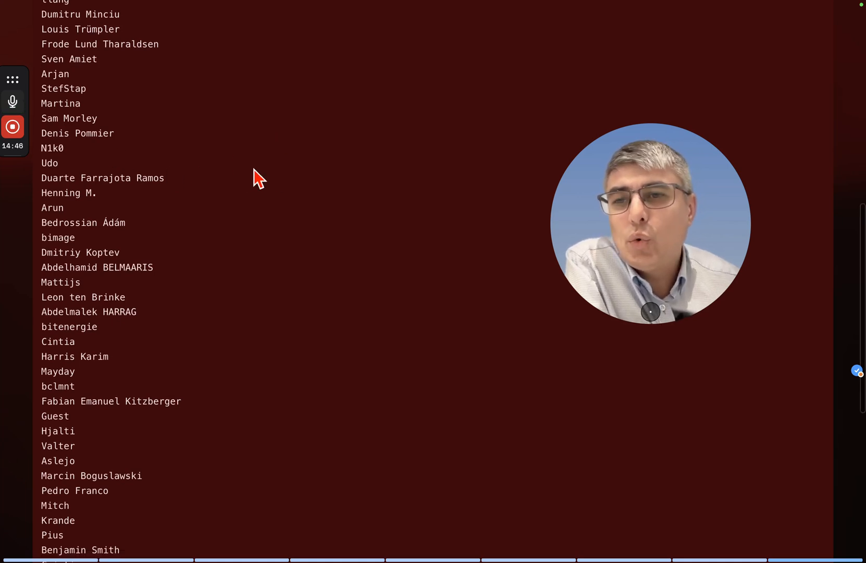
mouse_move(145, 231)
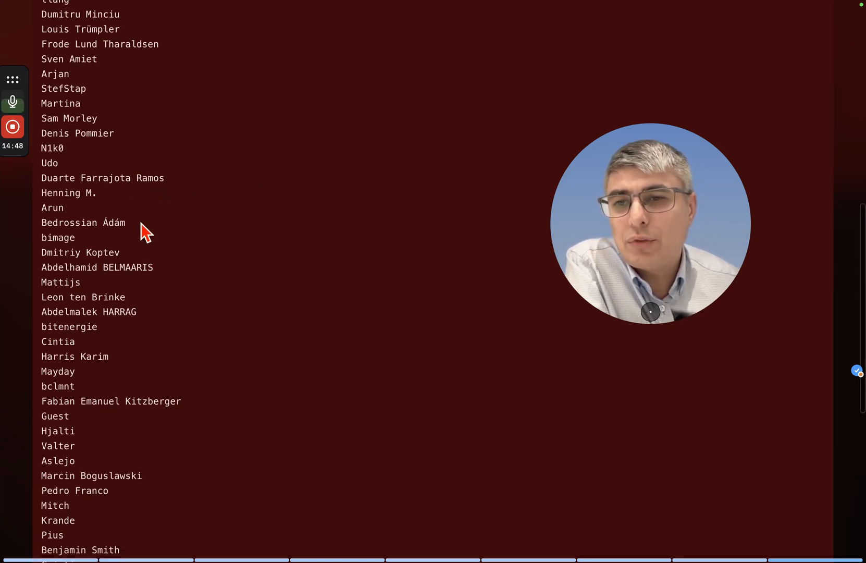
scroll(up, 3)
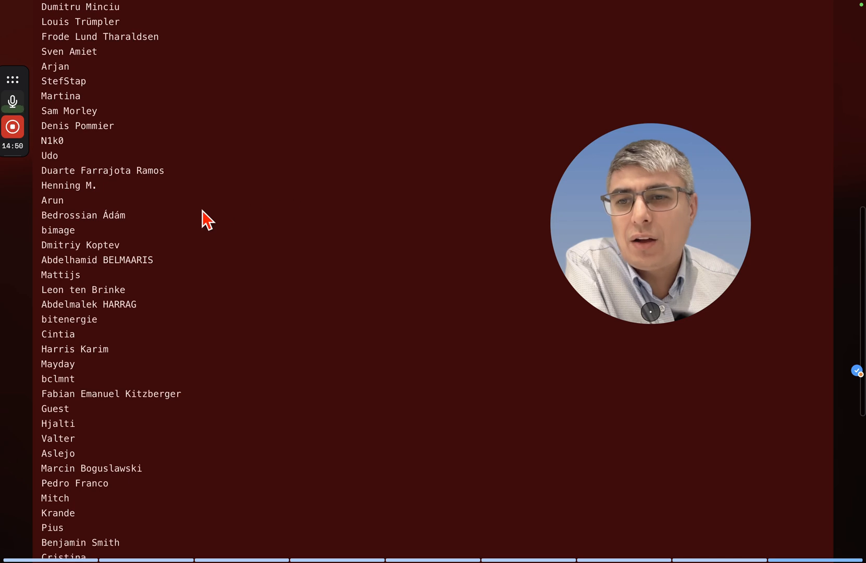
scroll(down, 3)
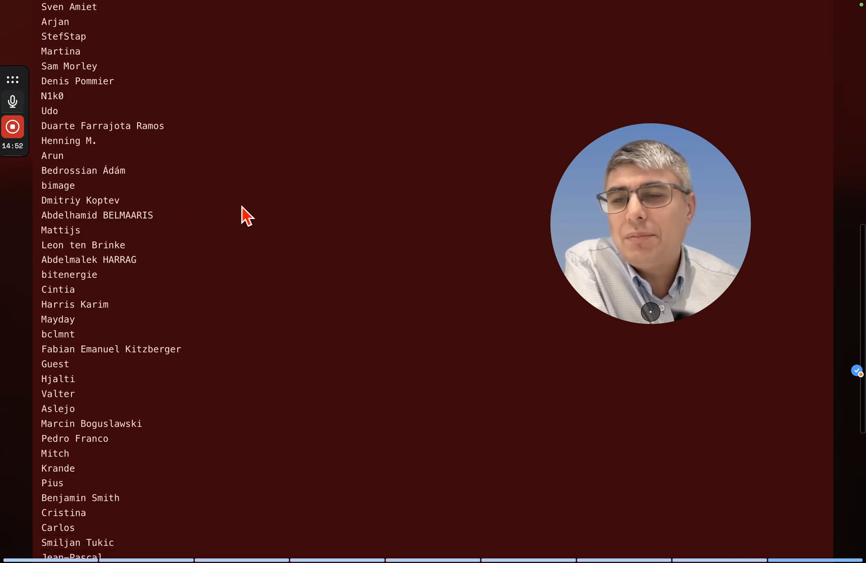
scroll(down, 3)
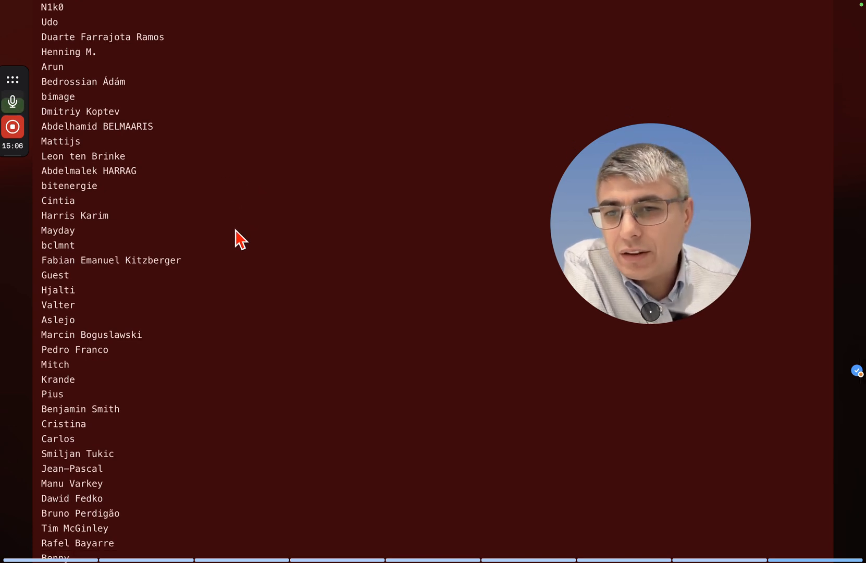
- Scroll the donors slide to the bottom so the final supporter names are shown
scroll(up, 3)
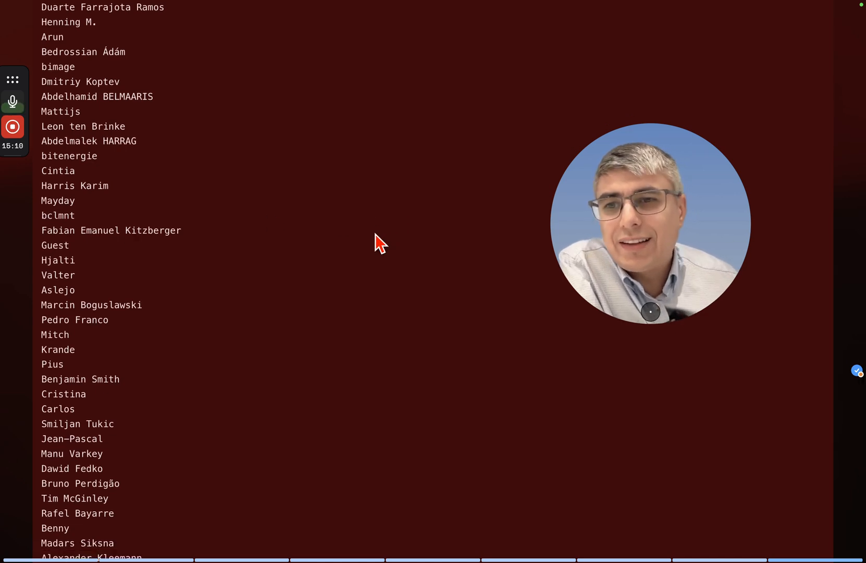
mouse_move(338, 268)
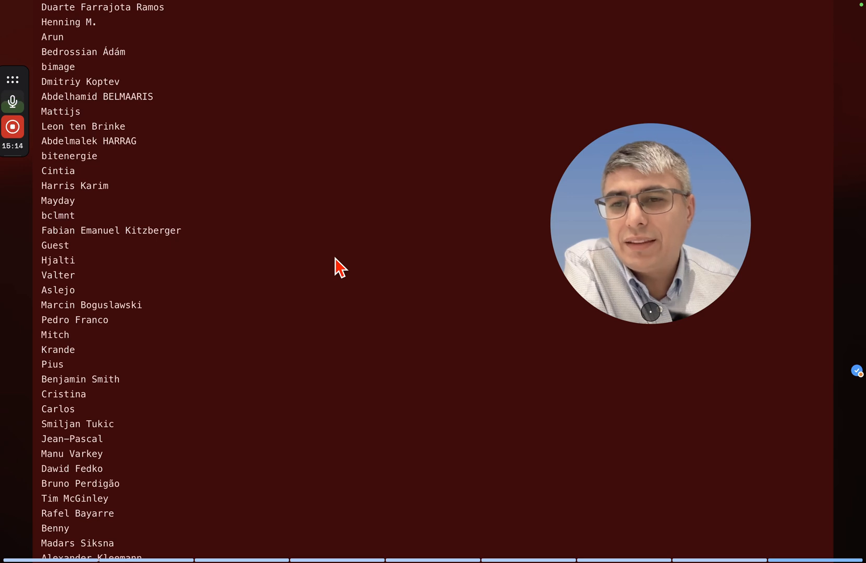
mouse_move(273, 309)
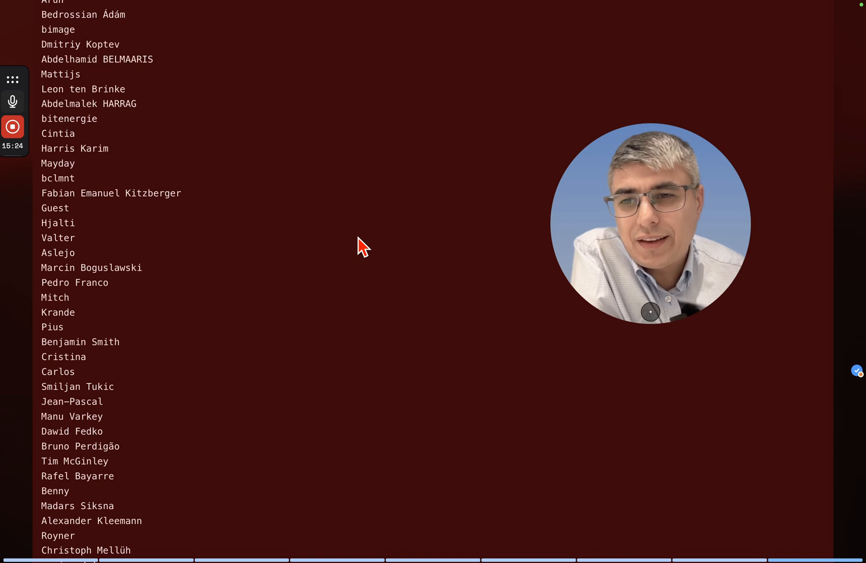
mouse_move(380, 293)
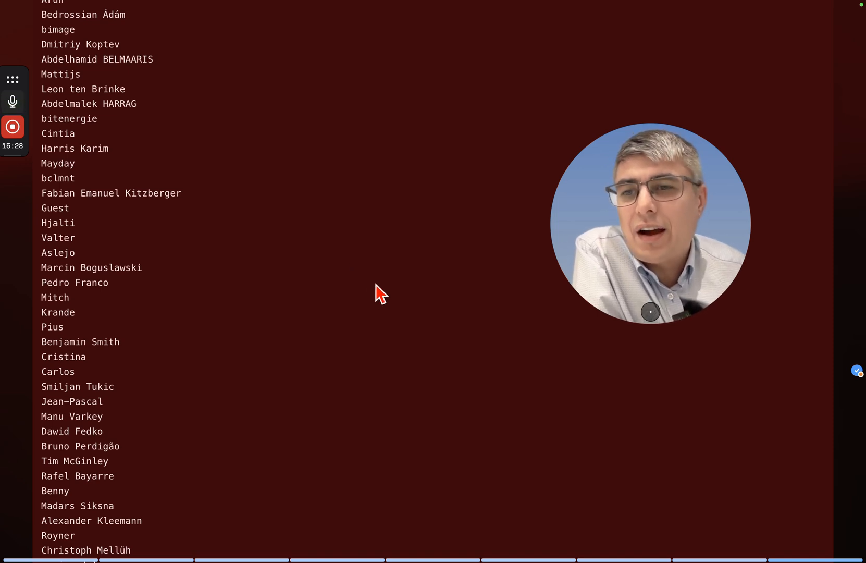
mouse_move(149, 302)
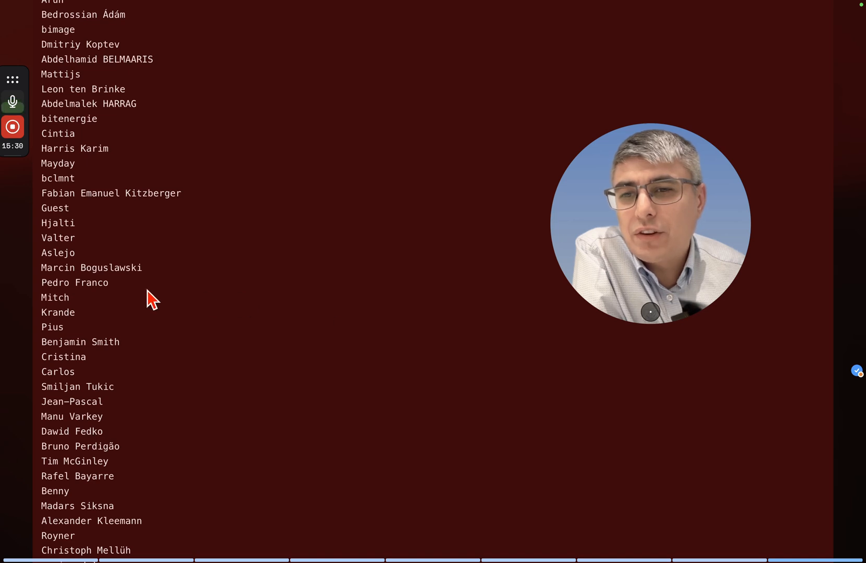
mouse_move(221, 306)
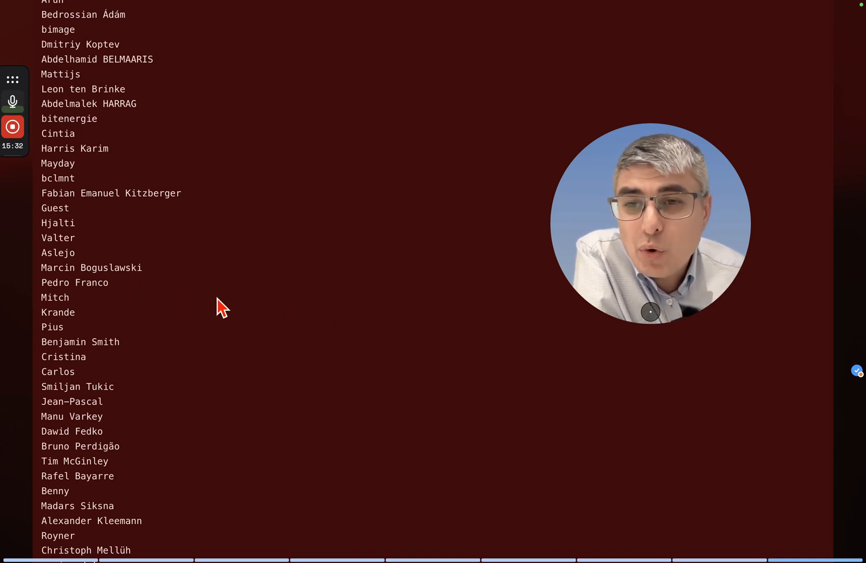
mouse_move(260, 314)
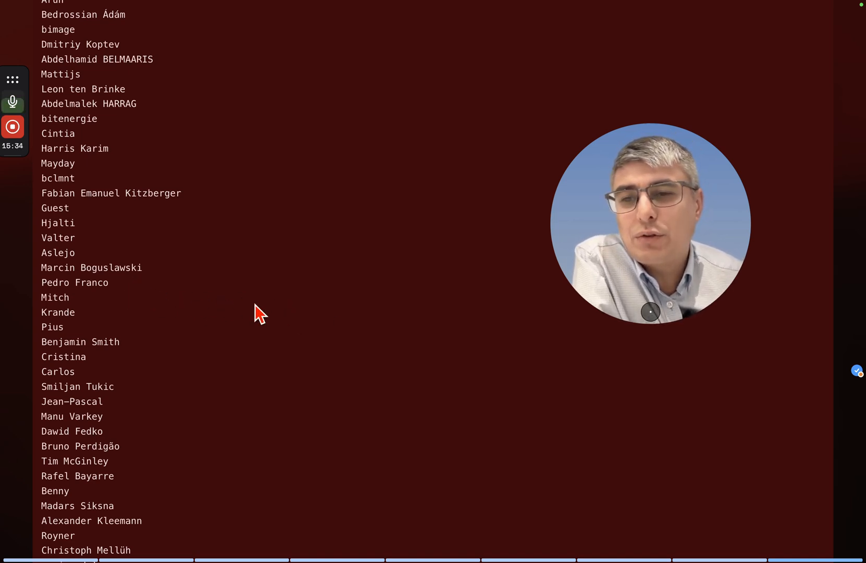
scroll(down, 3)
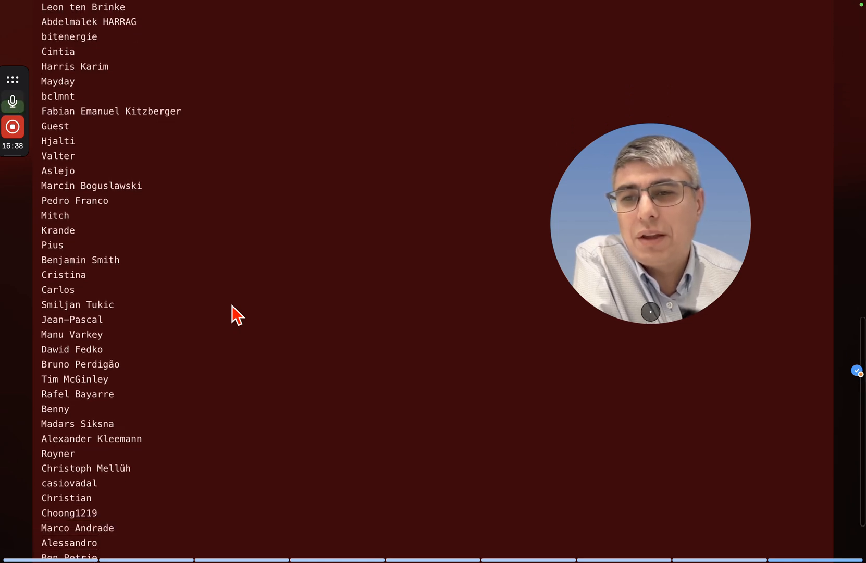
scroll(down, 3)
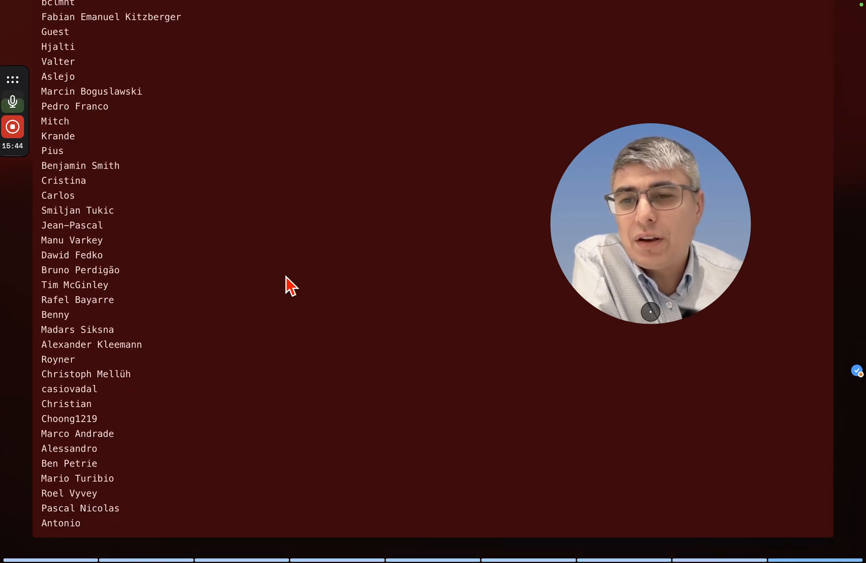
mouse_move(255, 264)
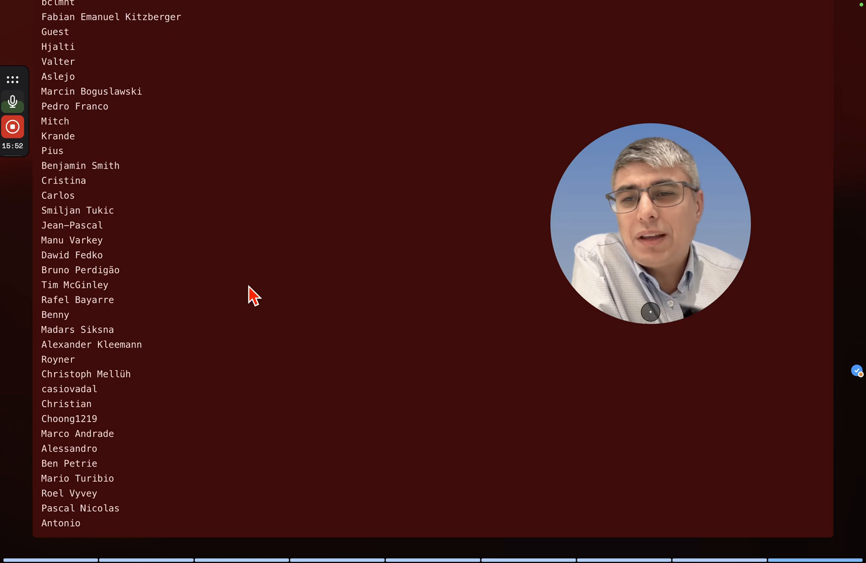
mouse_move(220, 363)
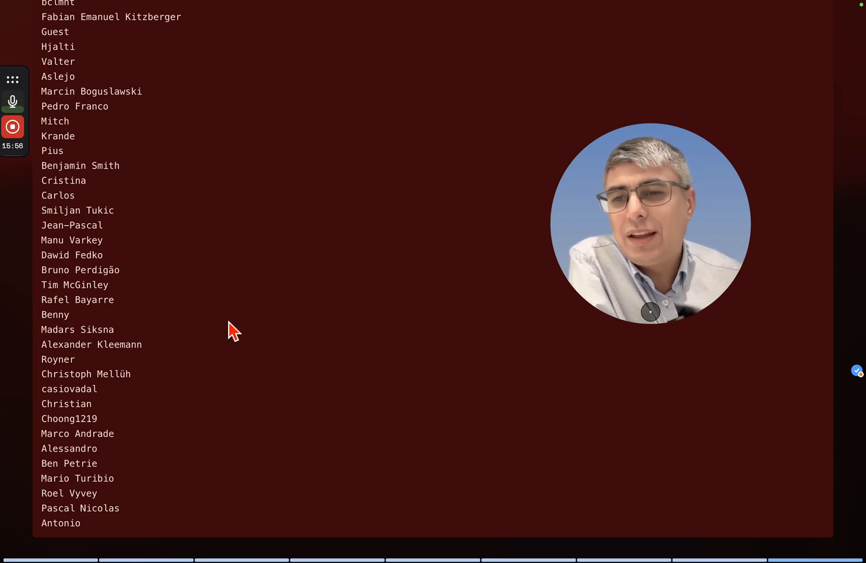
mouse_move(329, 331)
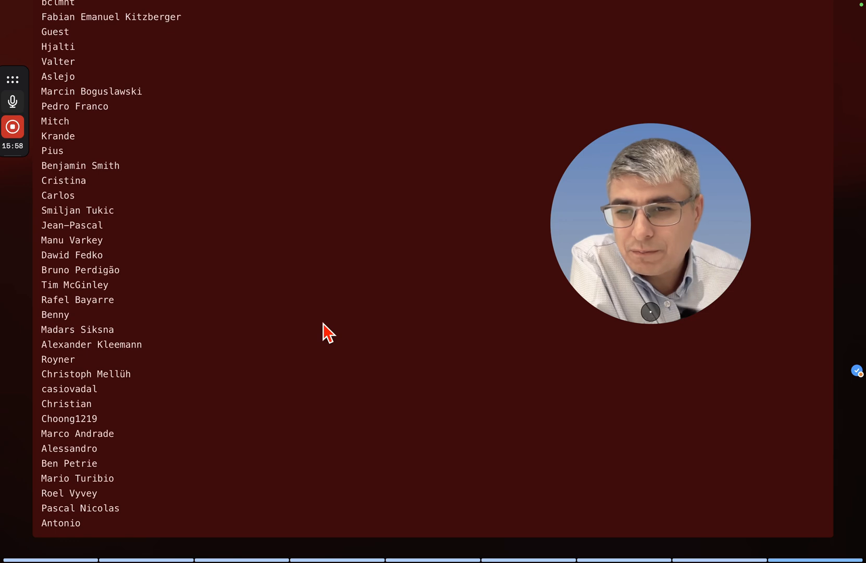
mouse_move(154, 354)
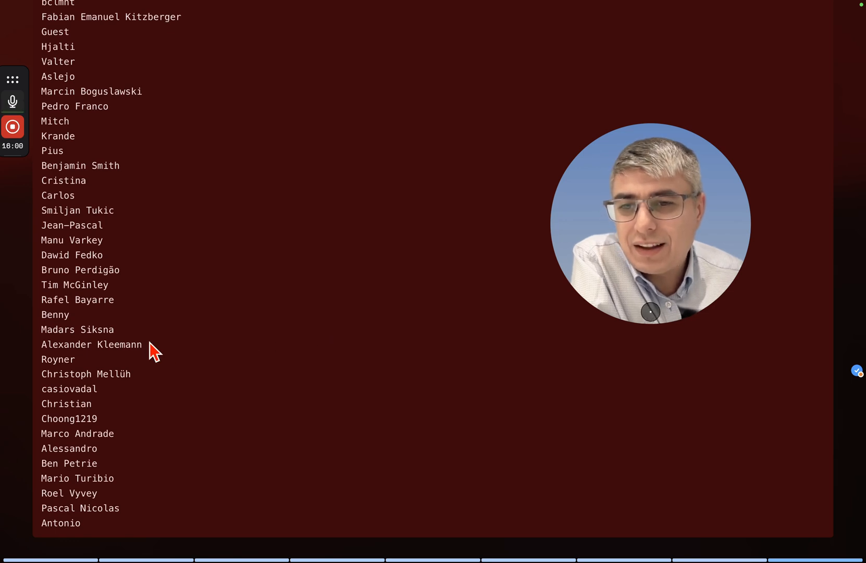
mouse_move(276, 397)
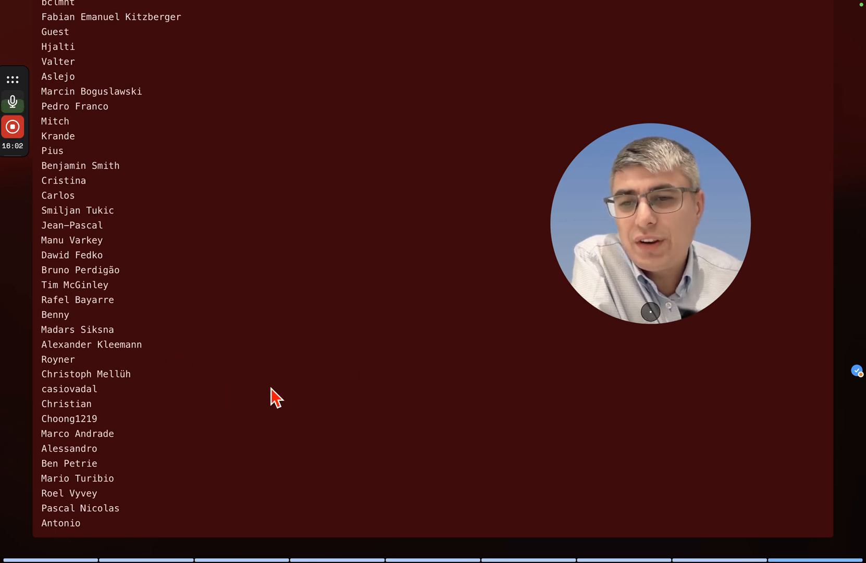
mouse_move(286, 401)
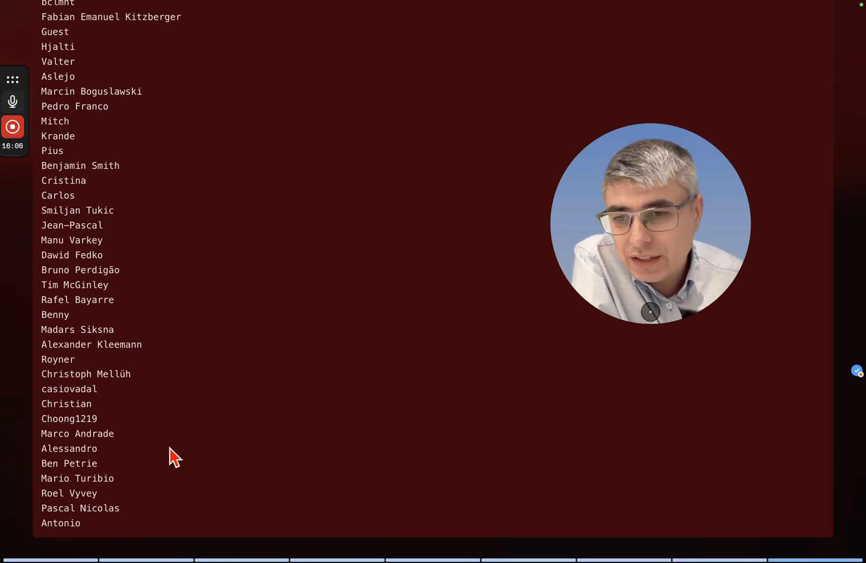
mouse_move(352, 441)
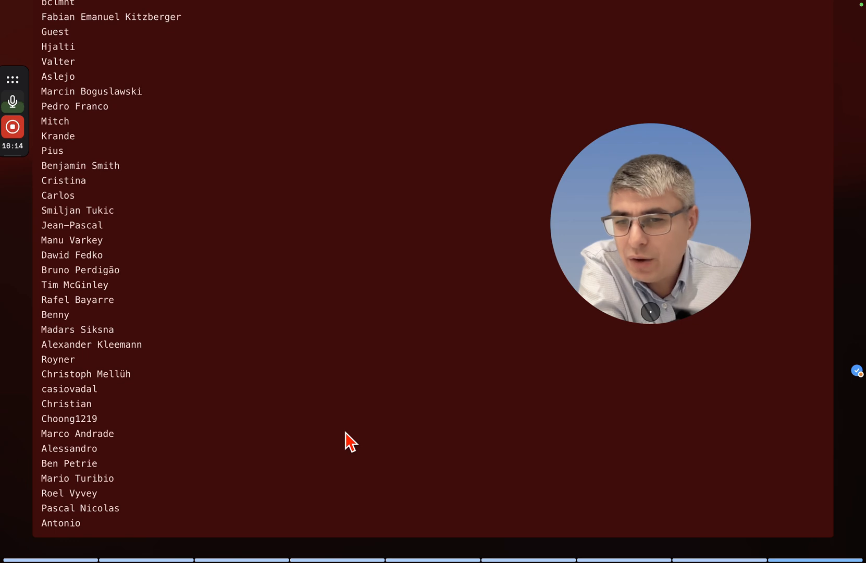
mouse_move(439, 428)
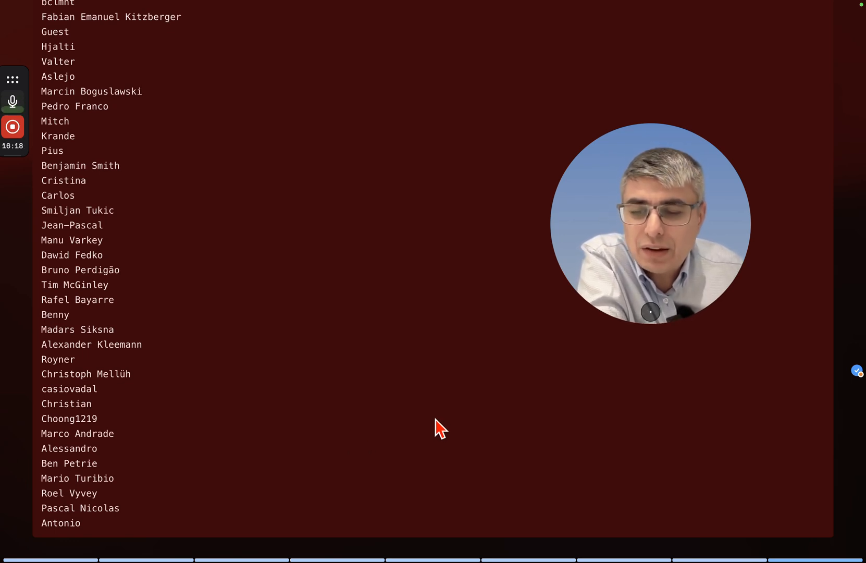
mouse_move(462, 363)
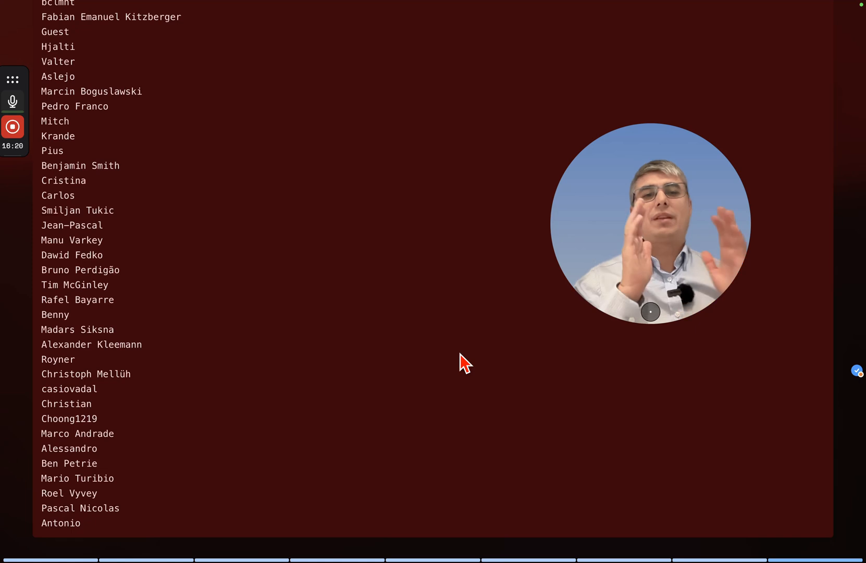